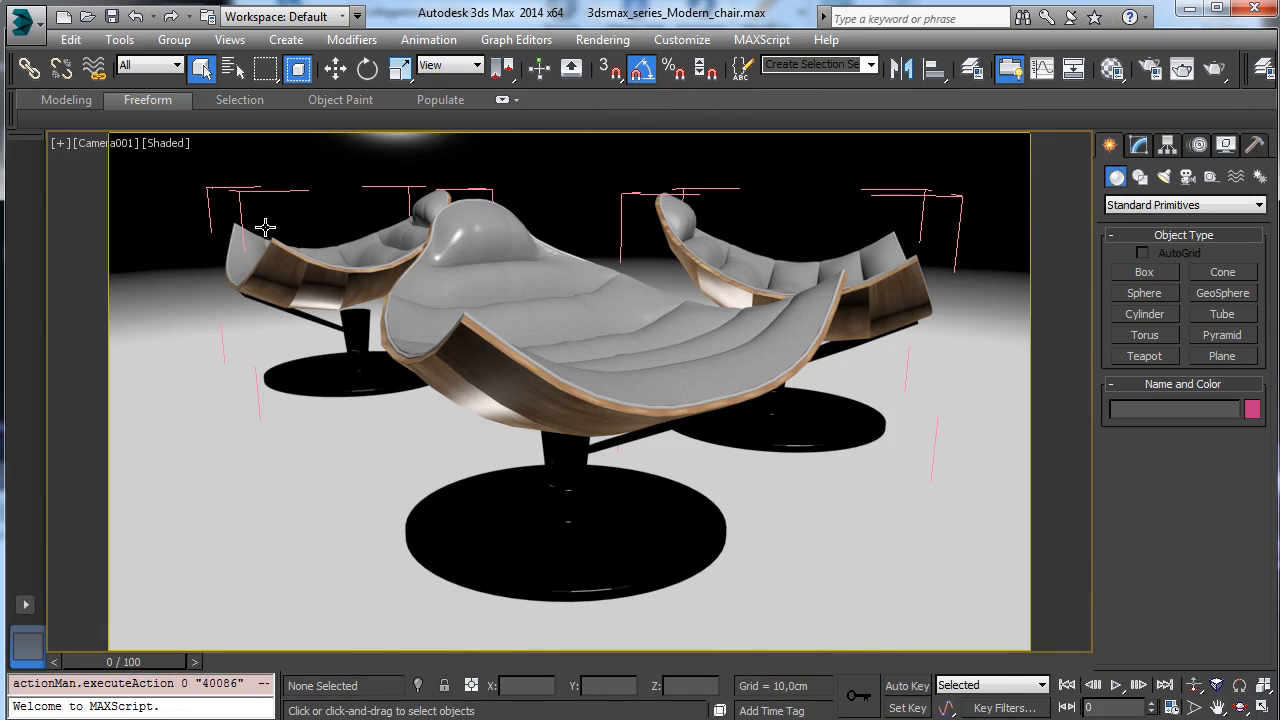
mouse_move(728, 252)
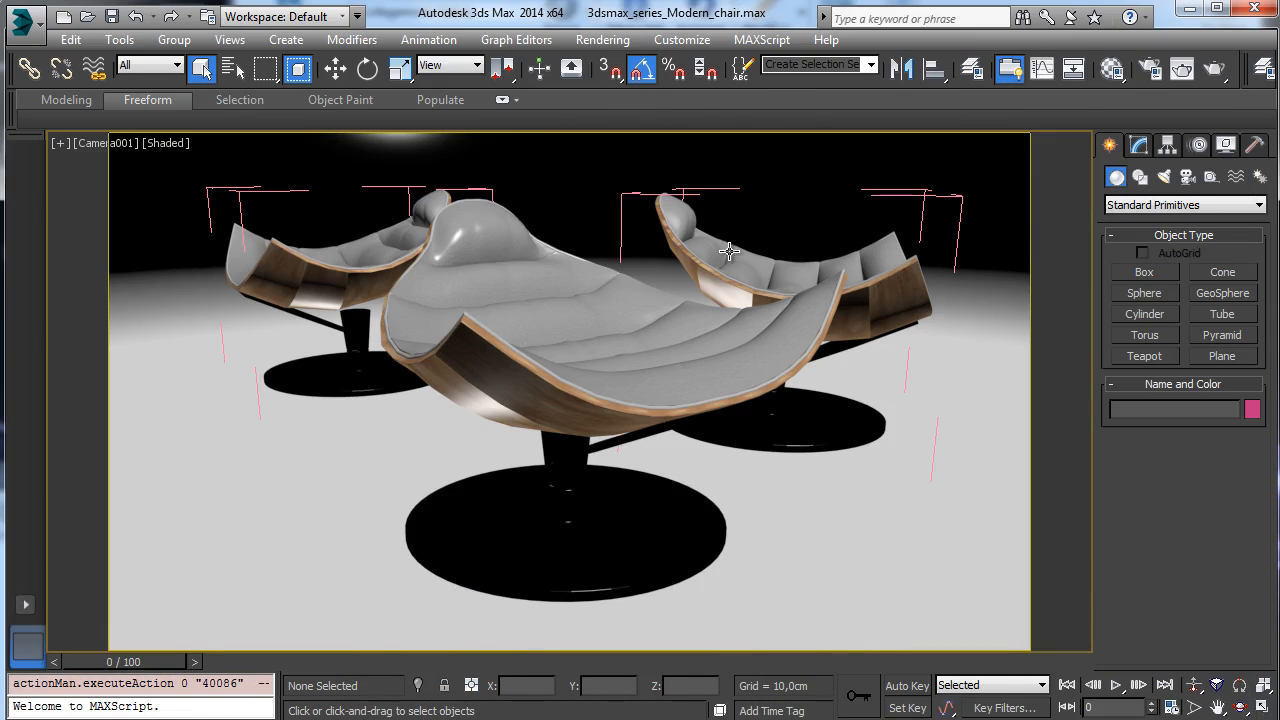
Isolate the Chair_01 group and orbit the viewport around it up close.
click(724, 280)
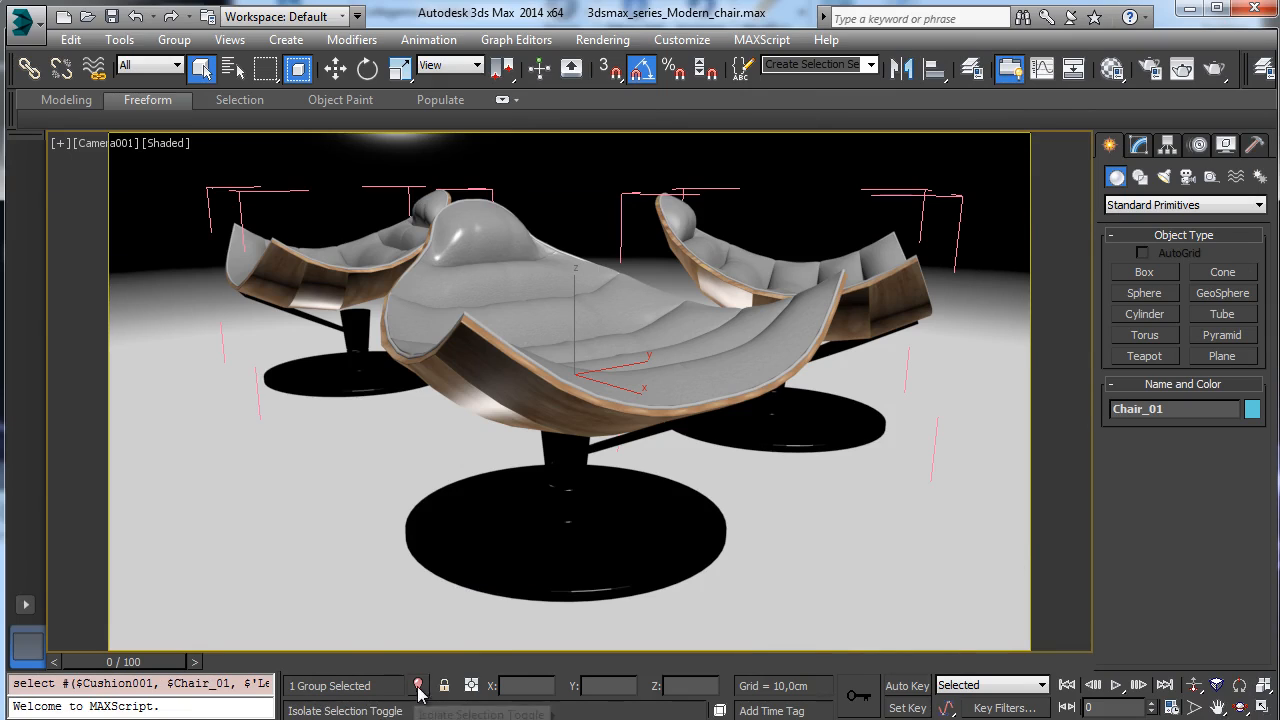
click(418, 684)
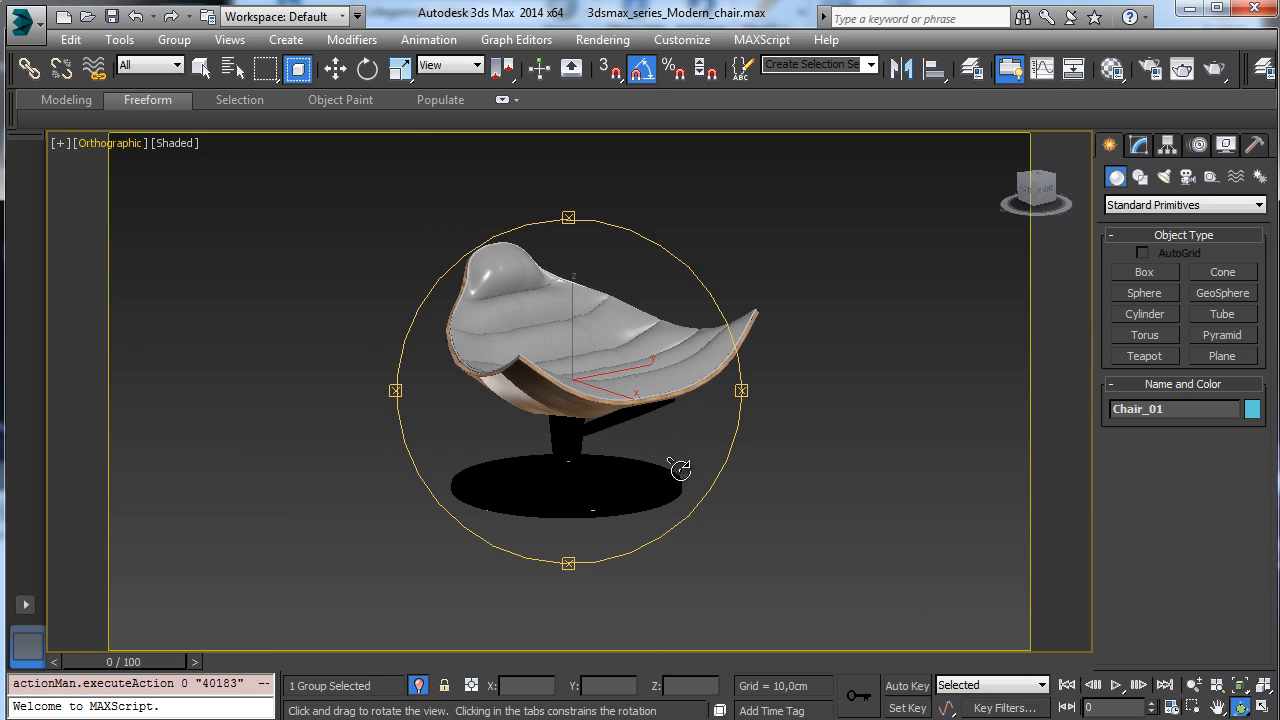
drag(680, 470, 688, 456)
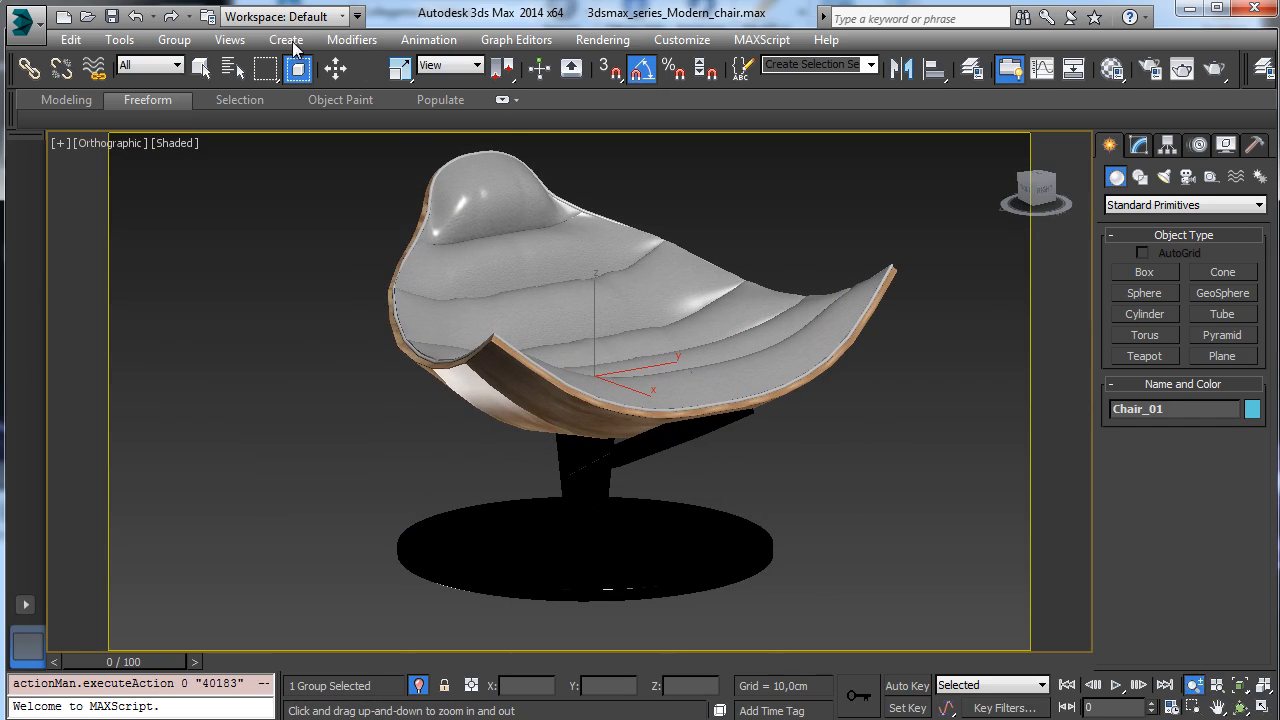
click(202, 68)
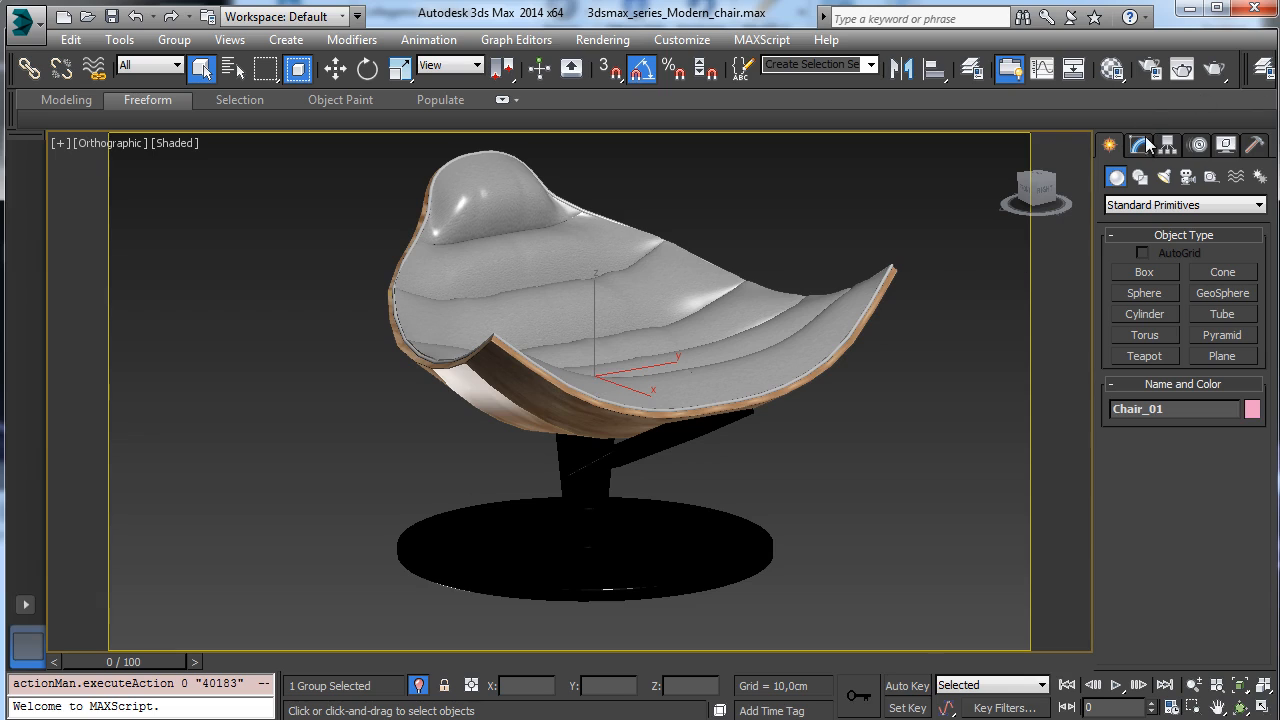
Open the Chair_01 group and drop Wood_area back to its base Arc shape, holding on the warning.
click(174, 40)
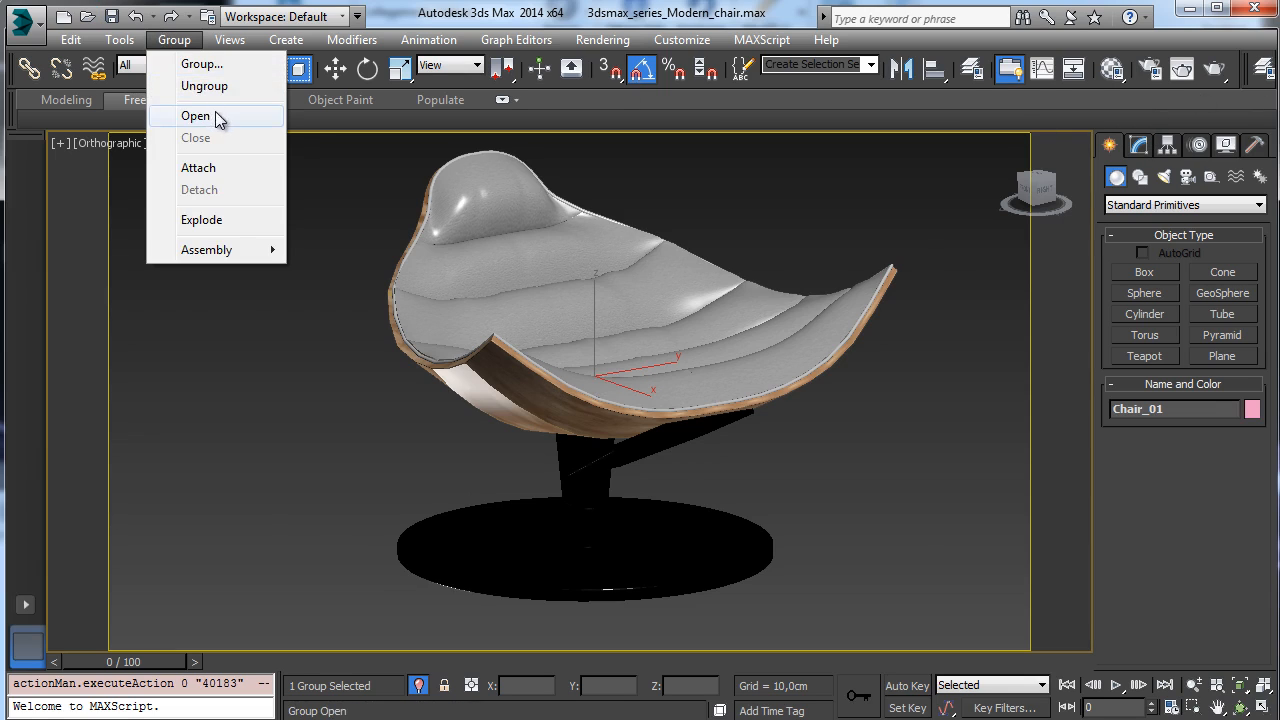
click(196, 116)
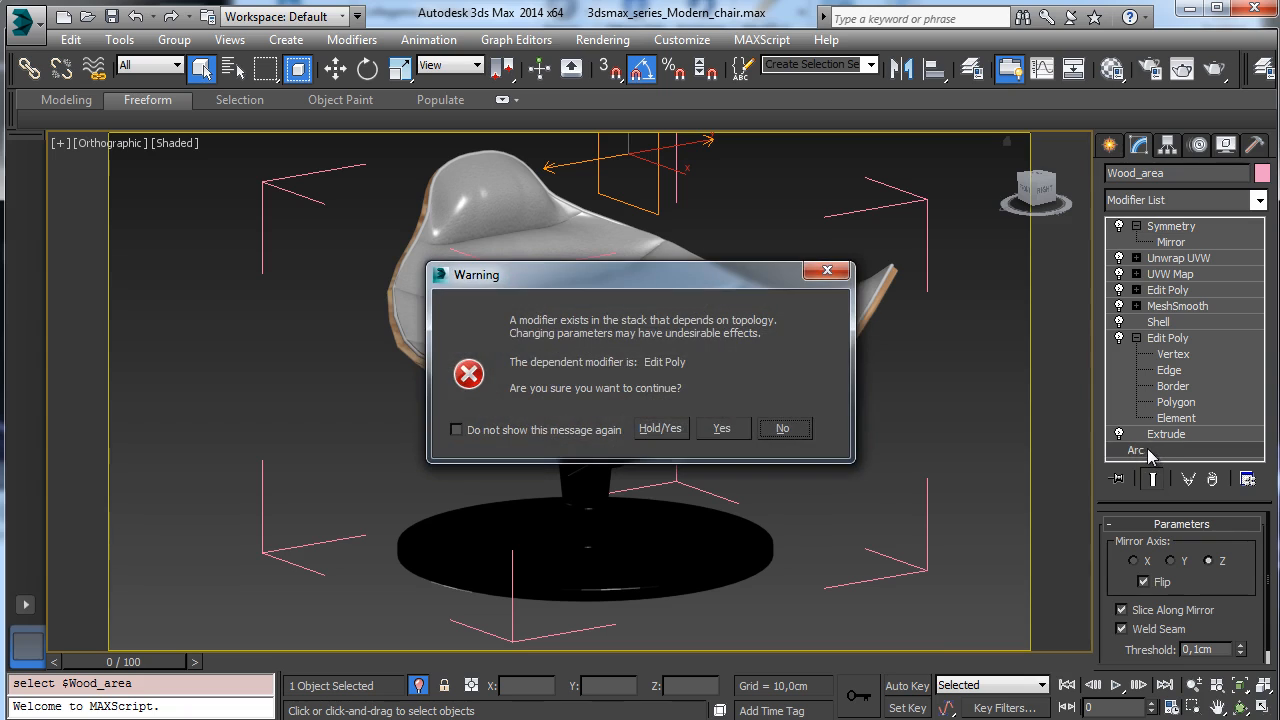
click(720, 428)
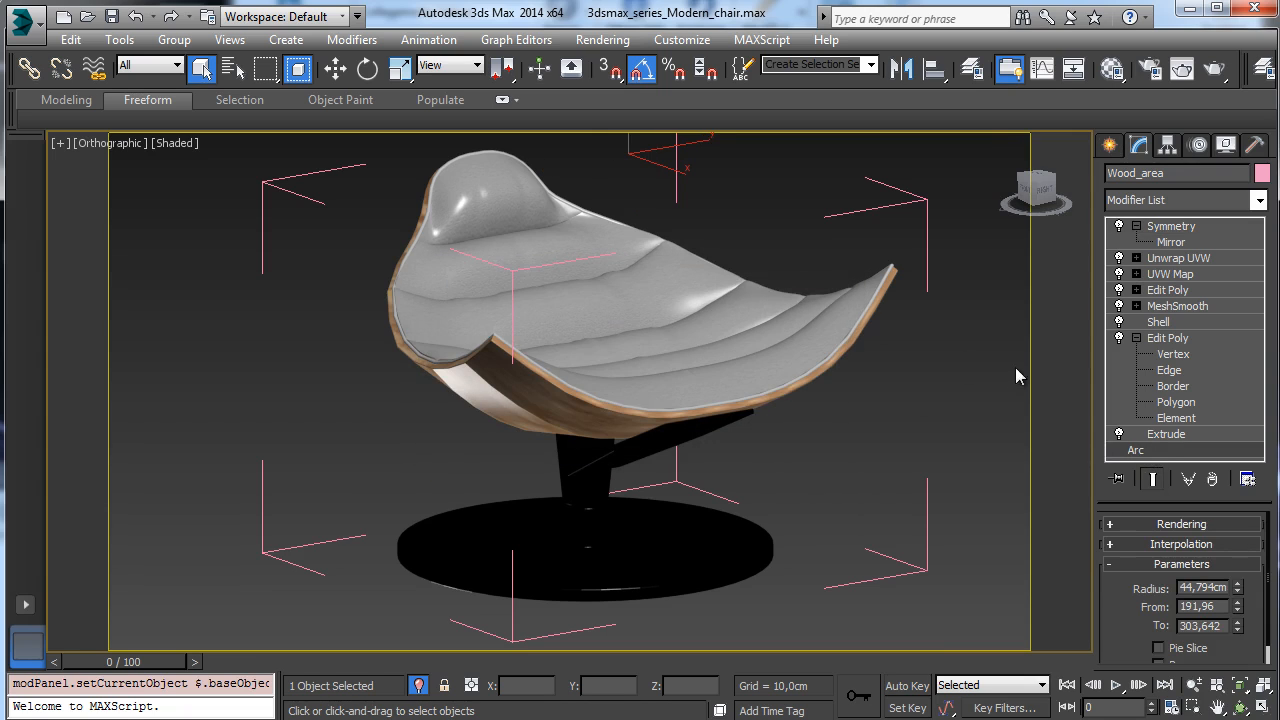
mouse_move(512, 682)
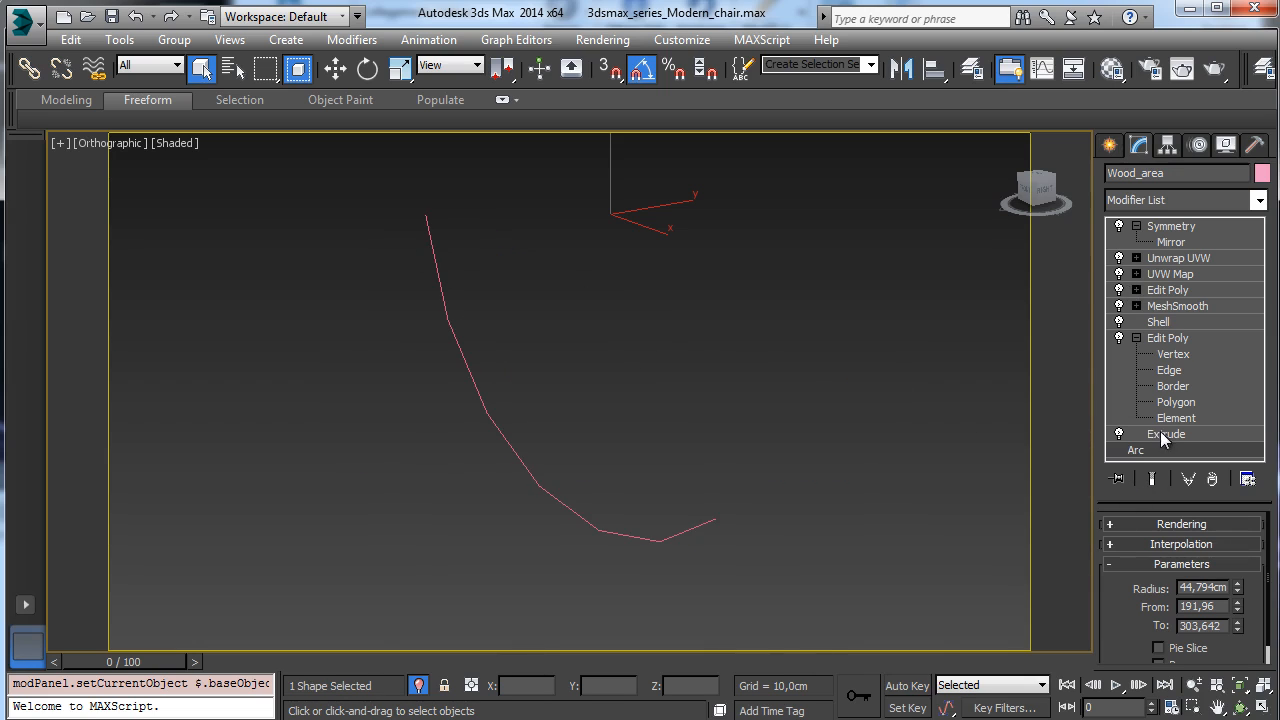
Step Wood_area up through Extrude and MeshSmooth to Unwrap UVW, accepting each topology warning.
click(1168, 432)
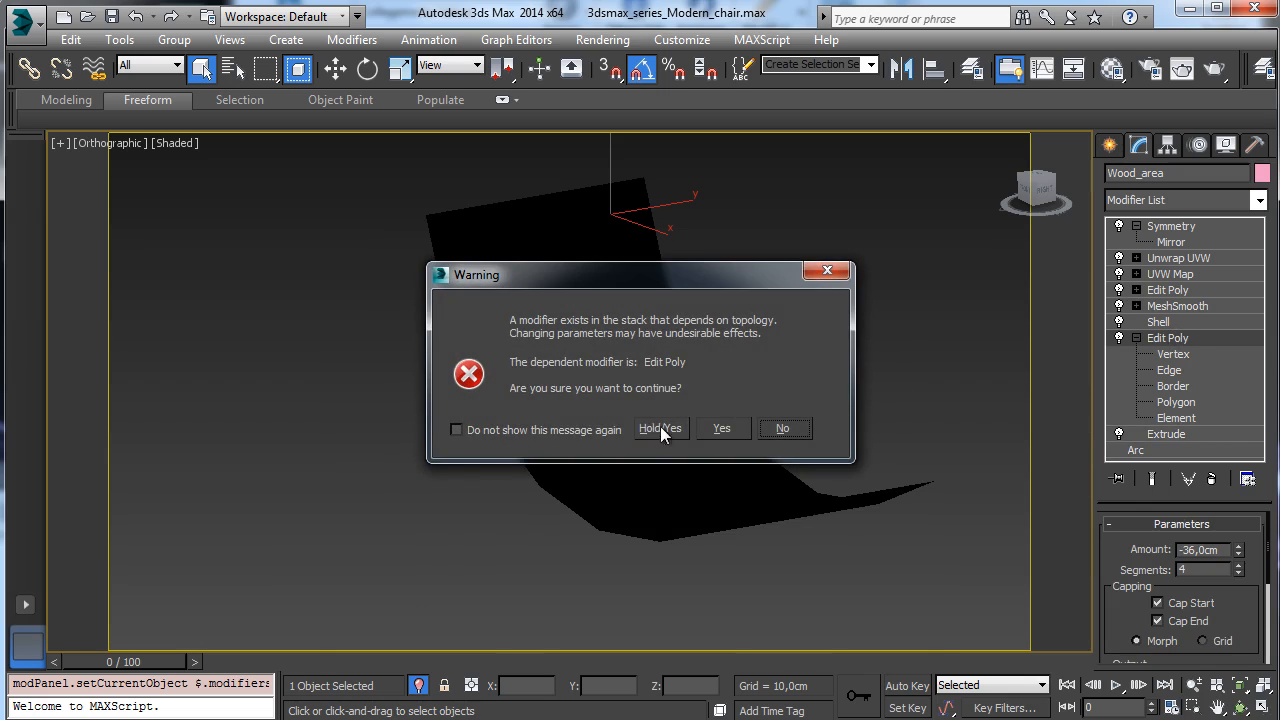
click(660, 428)
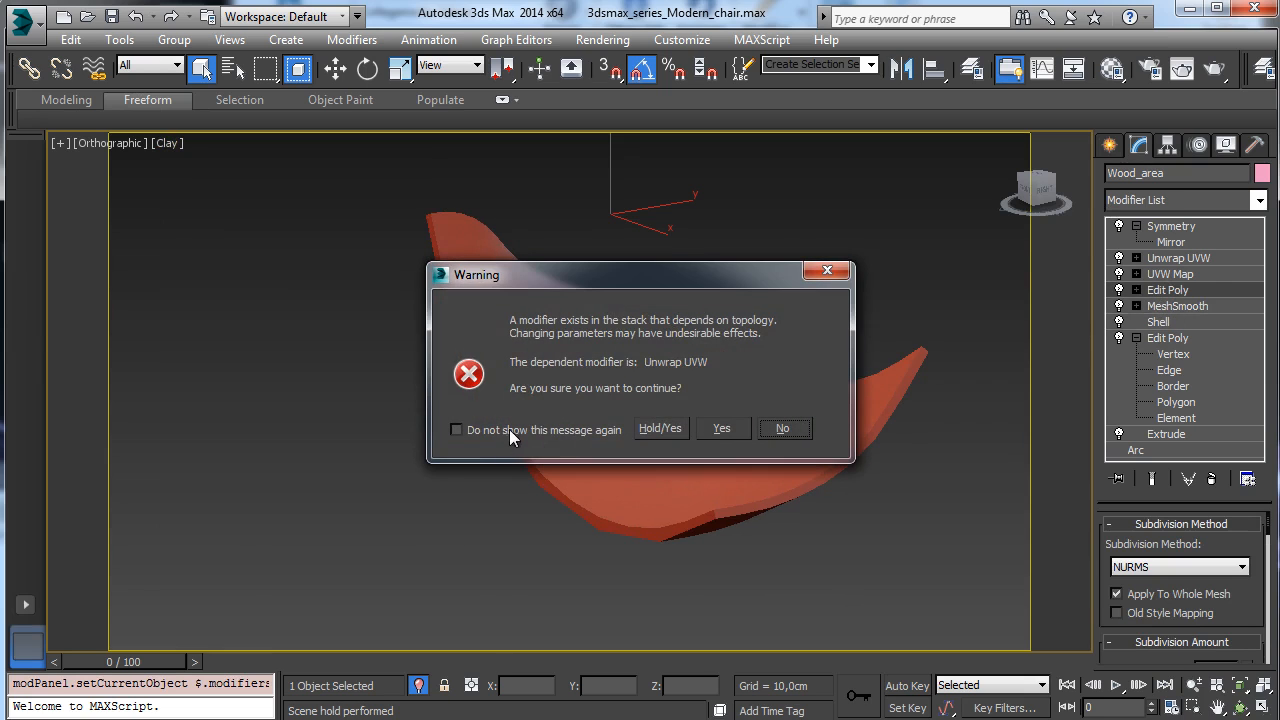
click(720, 428)
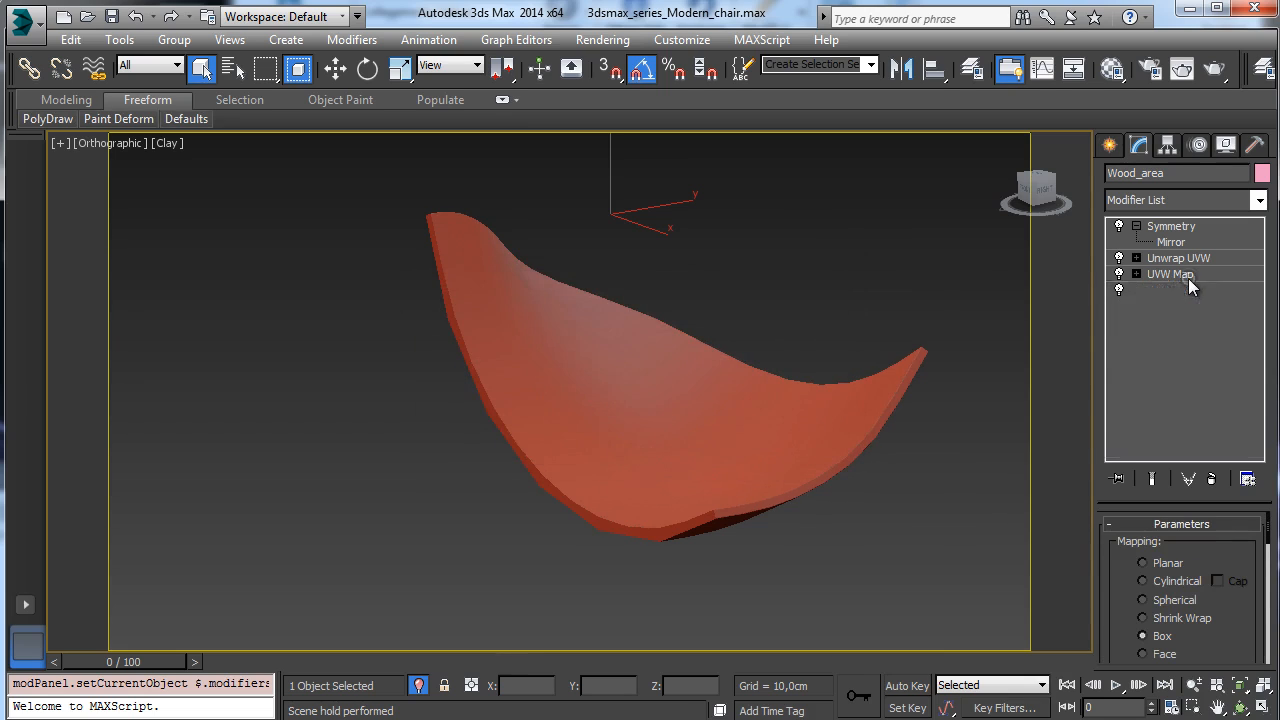
click(1170, 272)
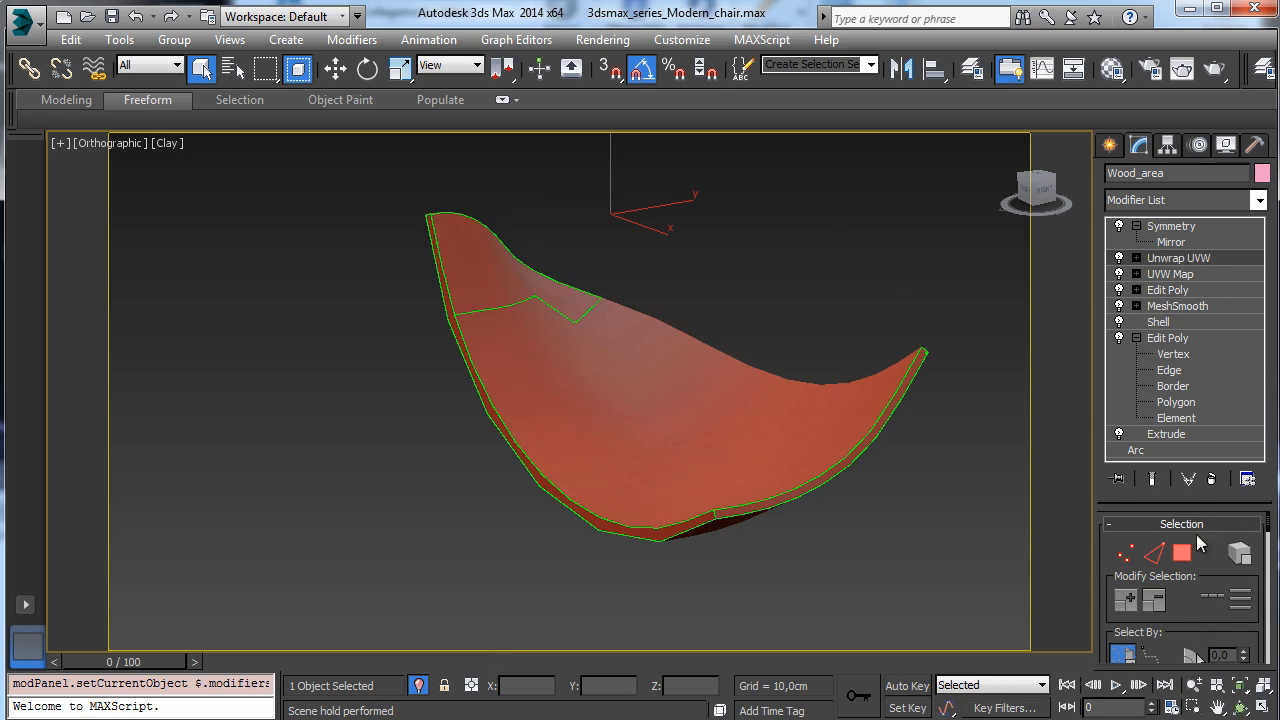
Briefly view Wood_area's seat UVs in the UV editor, then return to its top Symmetry modifier.
click(1178, 256)
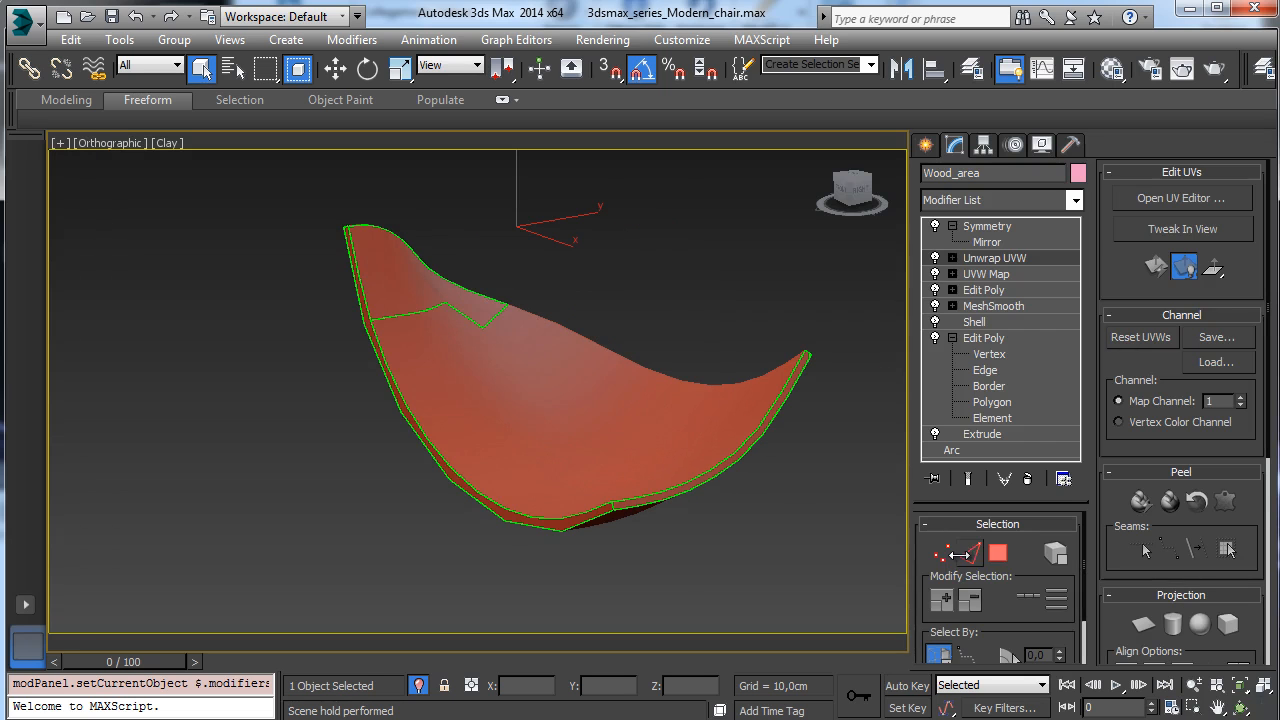
click(1180, 198)
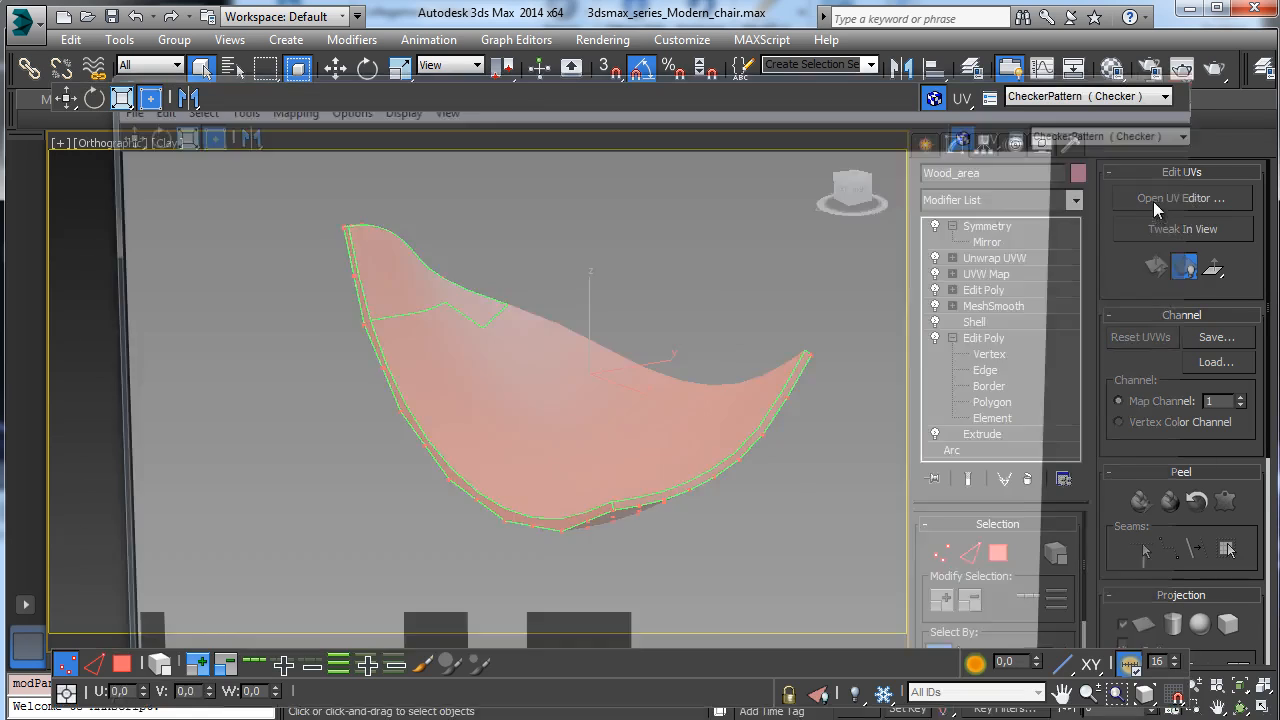
click(1180, 198)
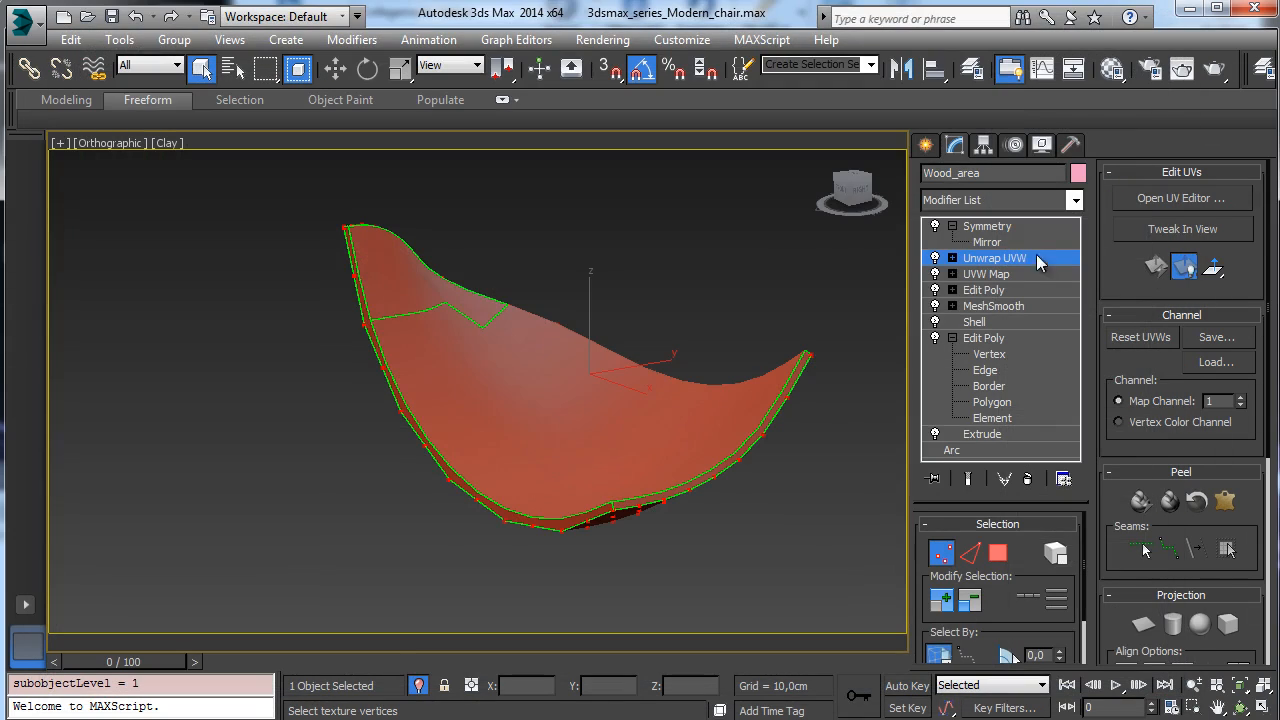
click(988, 224)
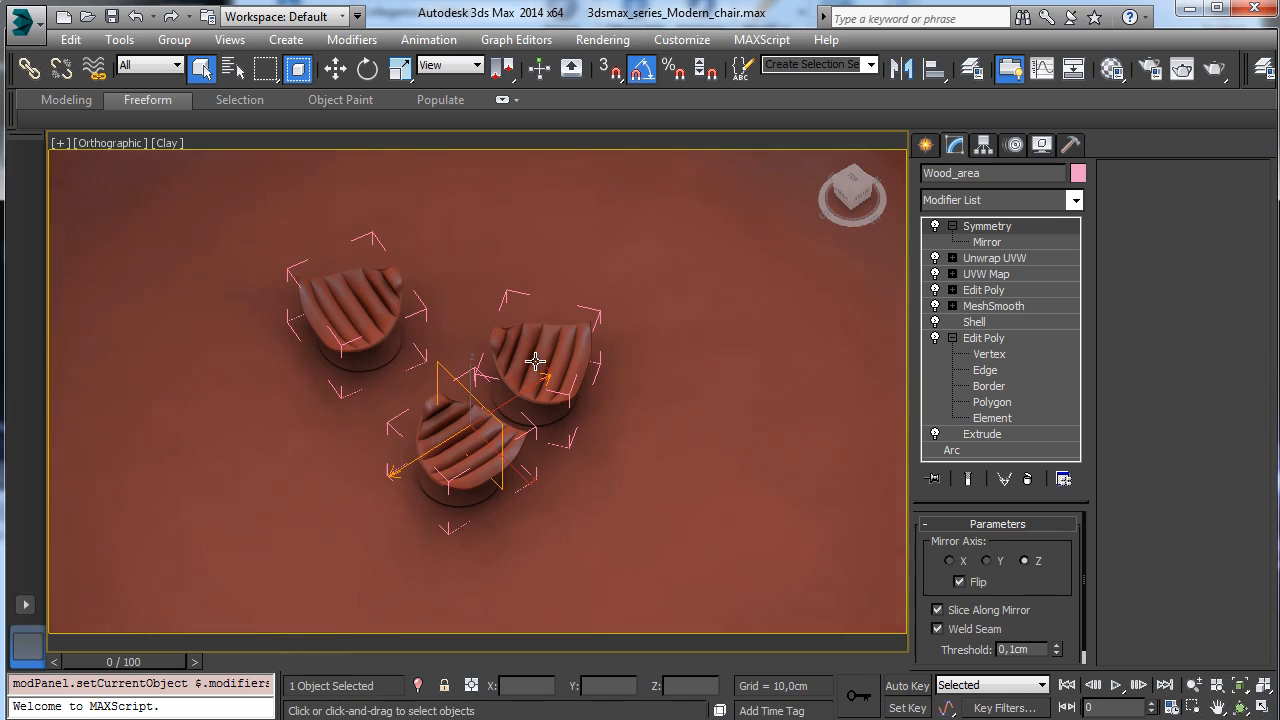
Isolate Cushion001 and orbit around it to see all sides.
click(464, 430)
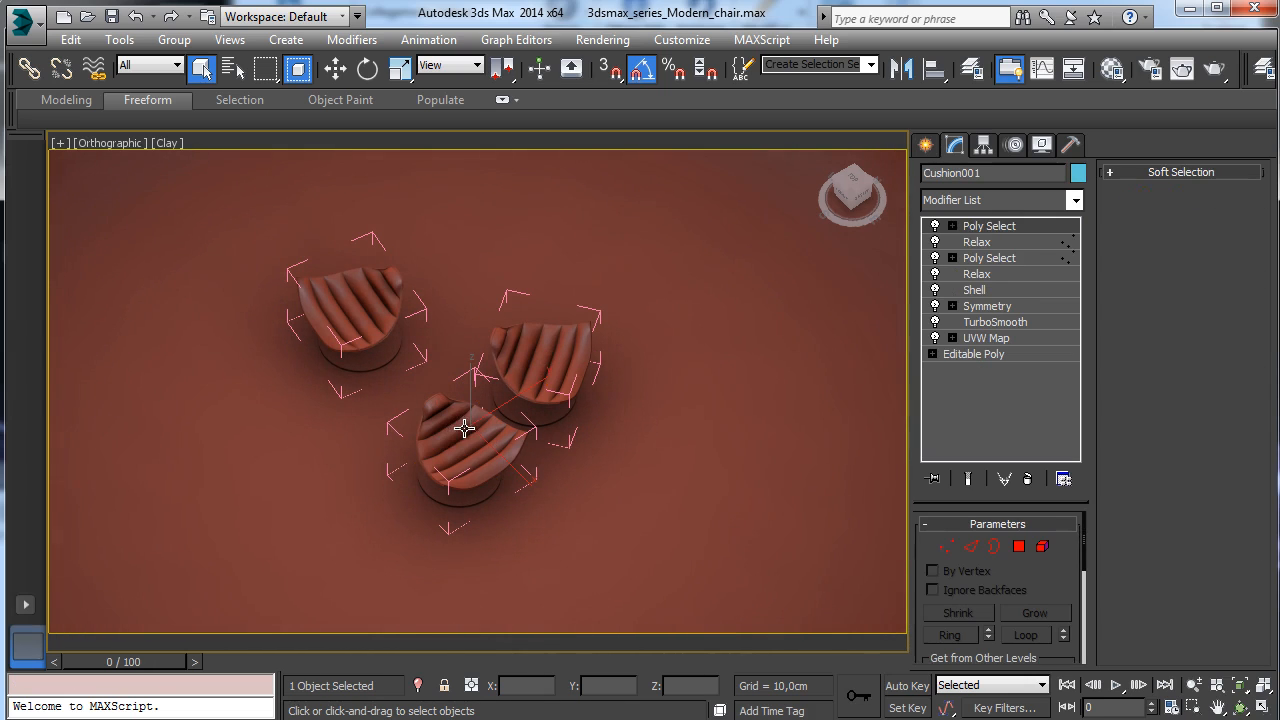
mouse_move(560, 702)
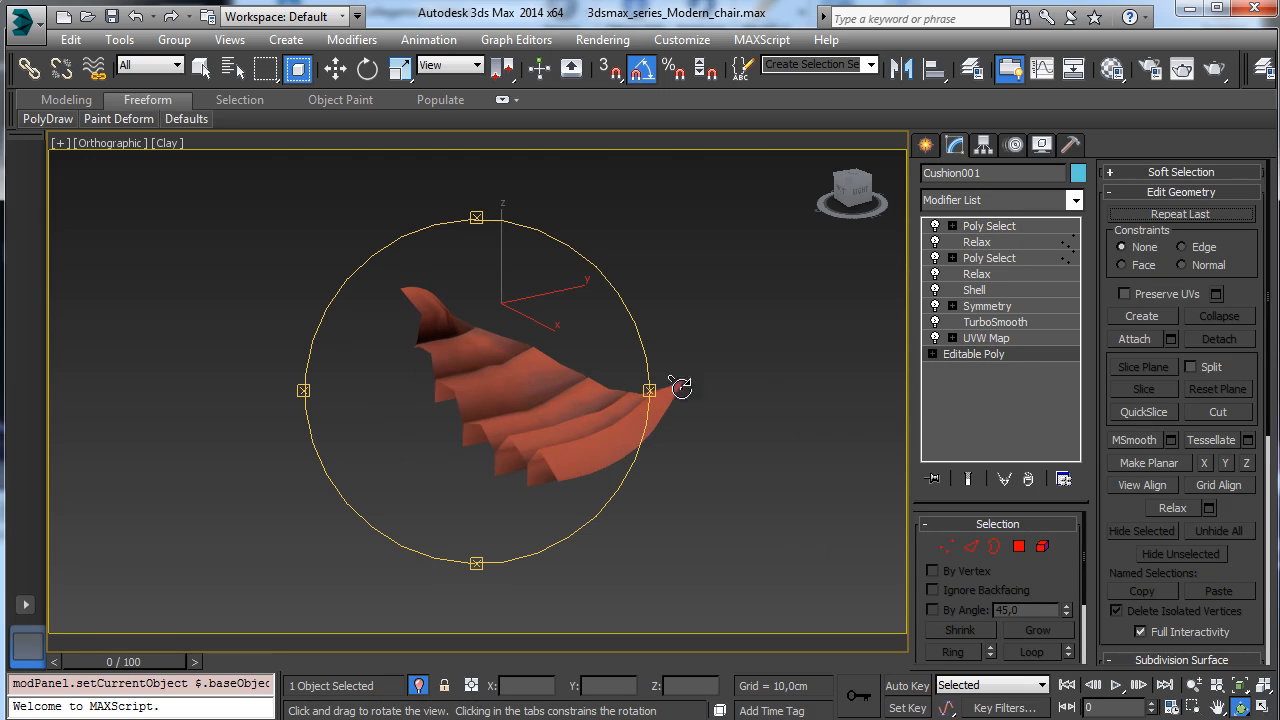
drag(680, 388, 596, 390)
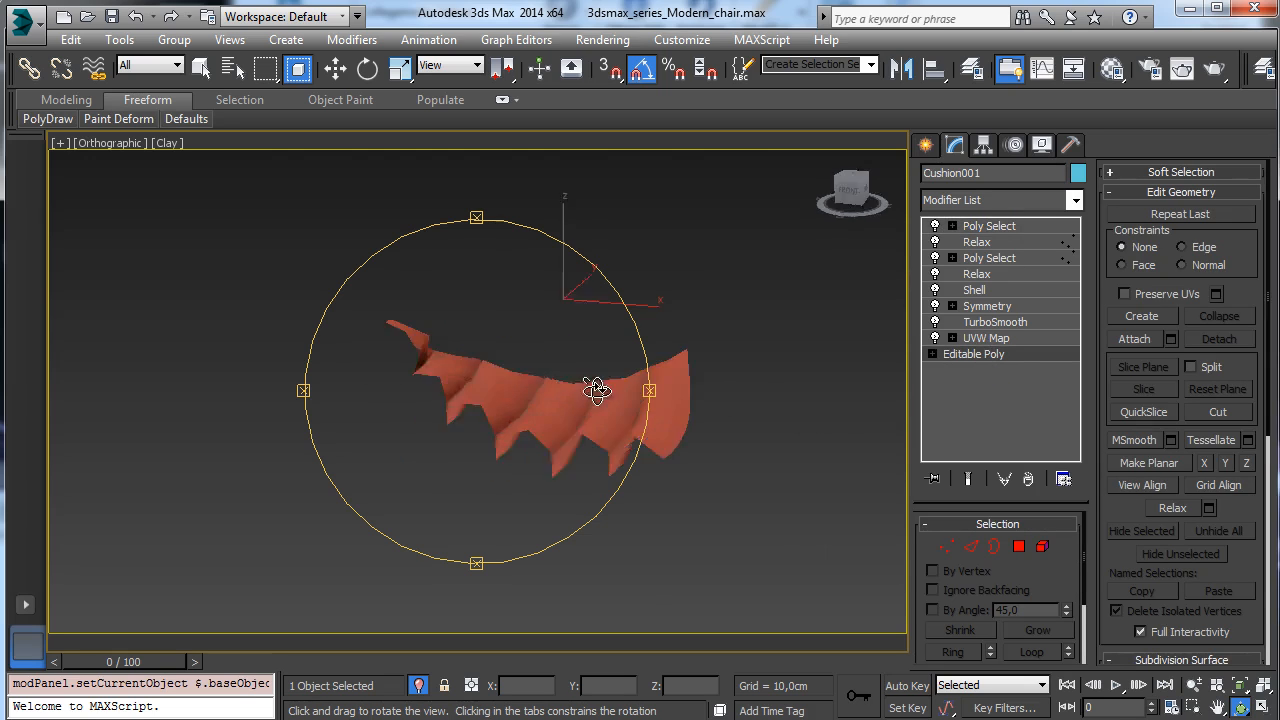
drag(596, 390, 324, 412)
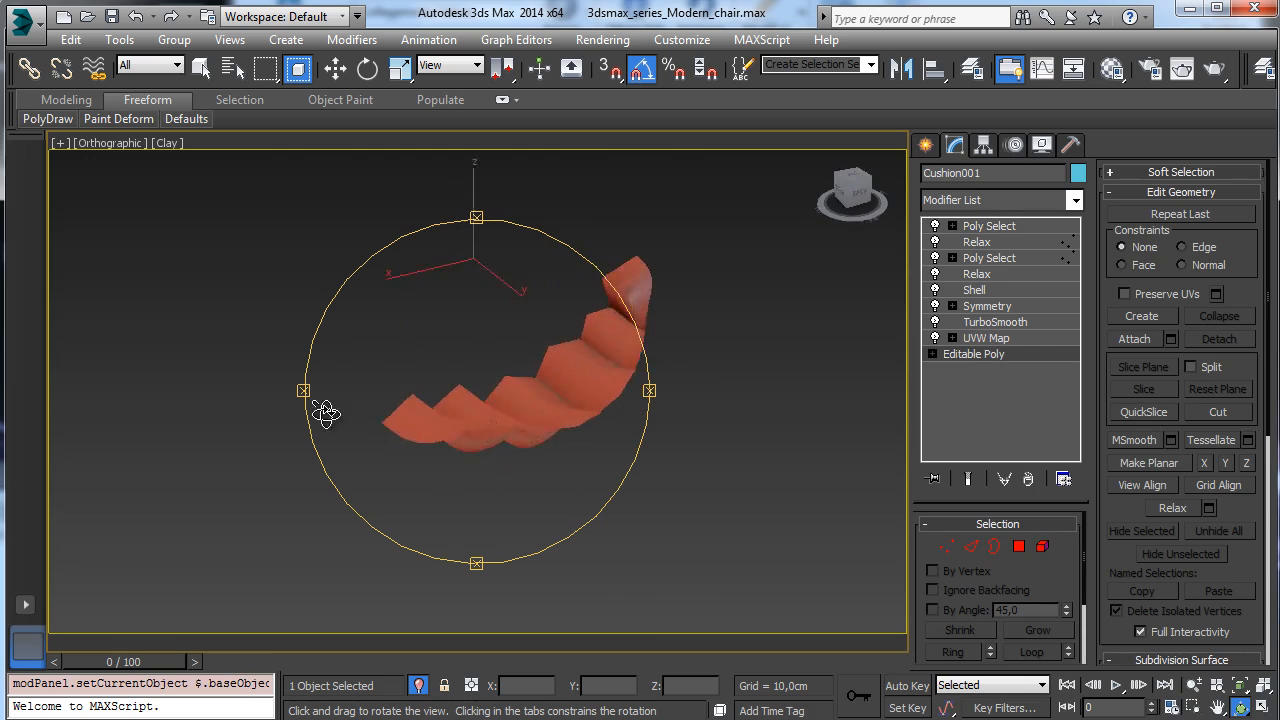
drag(324, 414, 484, 444)
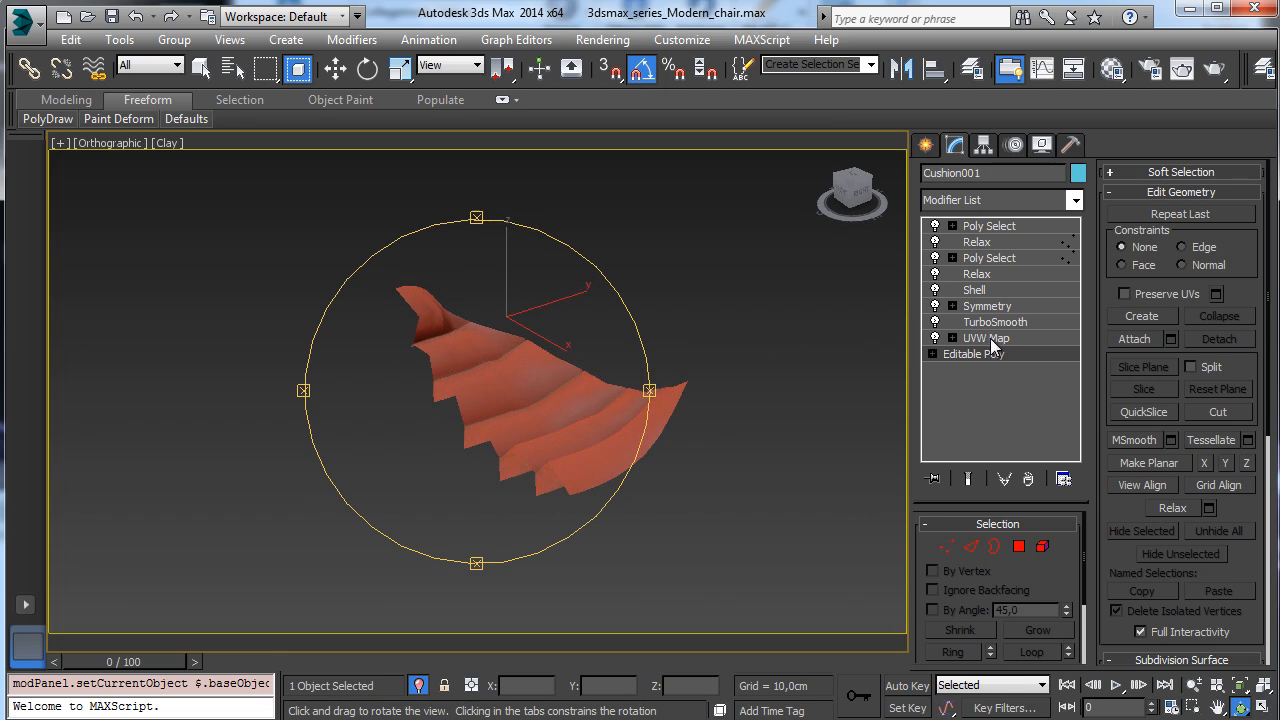
Review Cushion001's TurboSmooth and Relax settings, then return to the Camera001 view of all chairs.
click(996, 320)
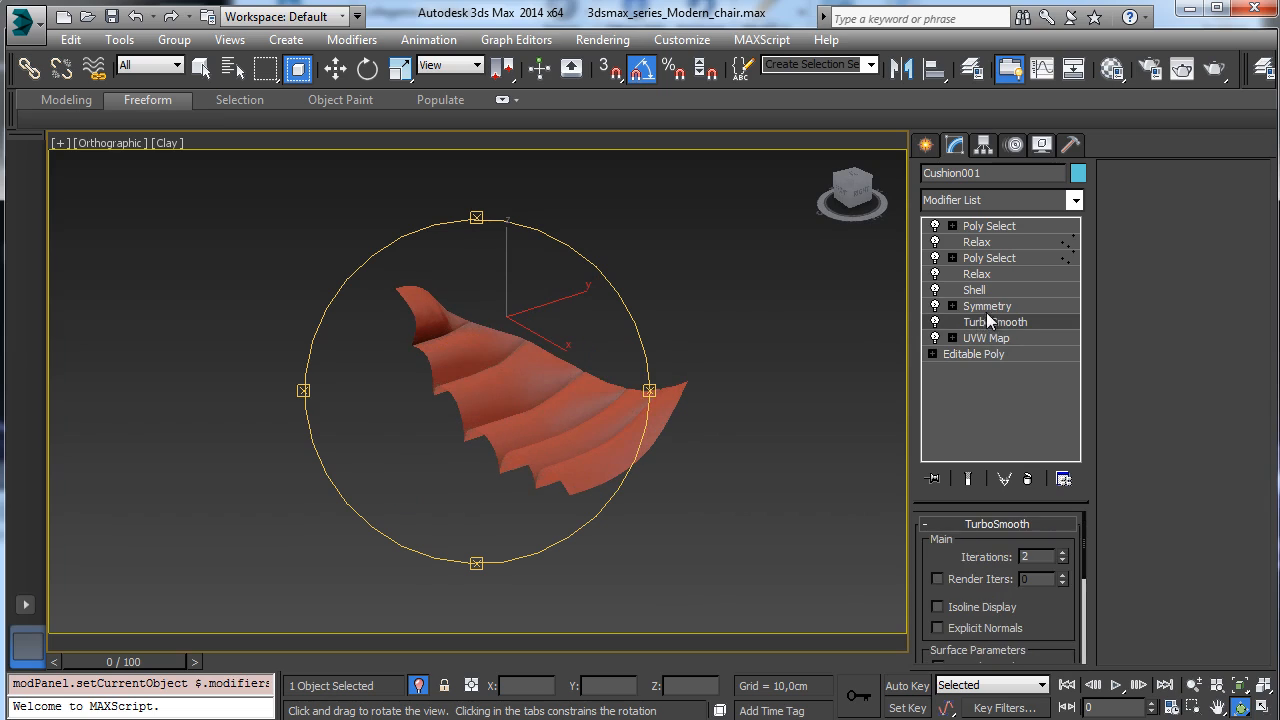
click(974, 288)
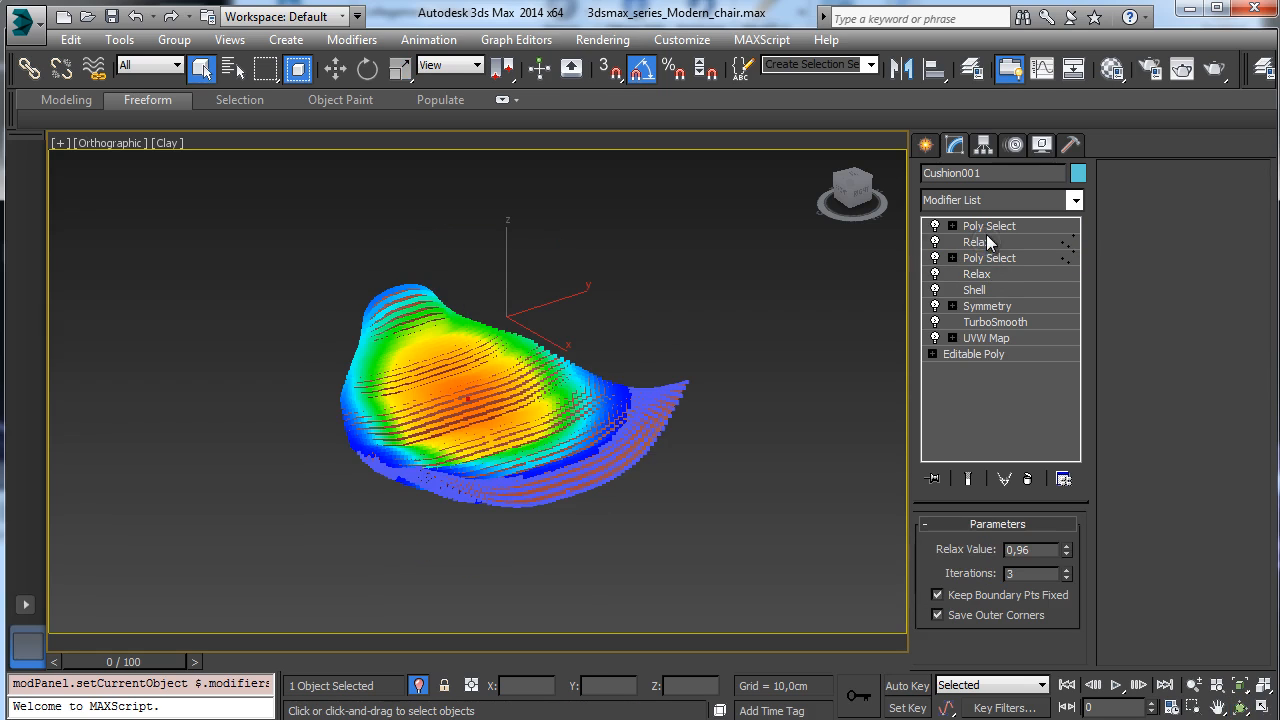
click(976, 240)
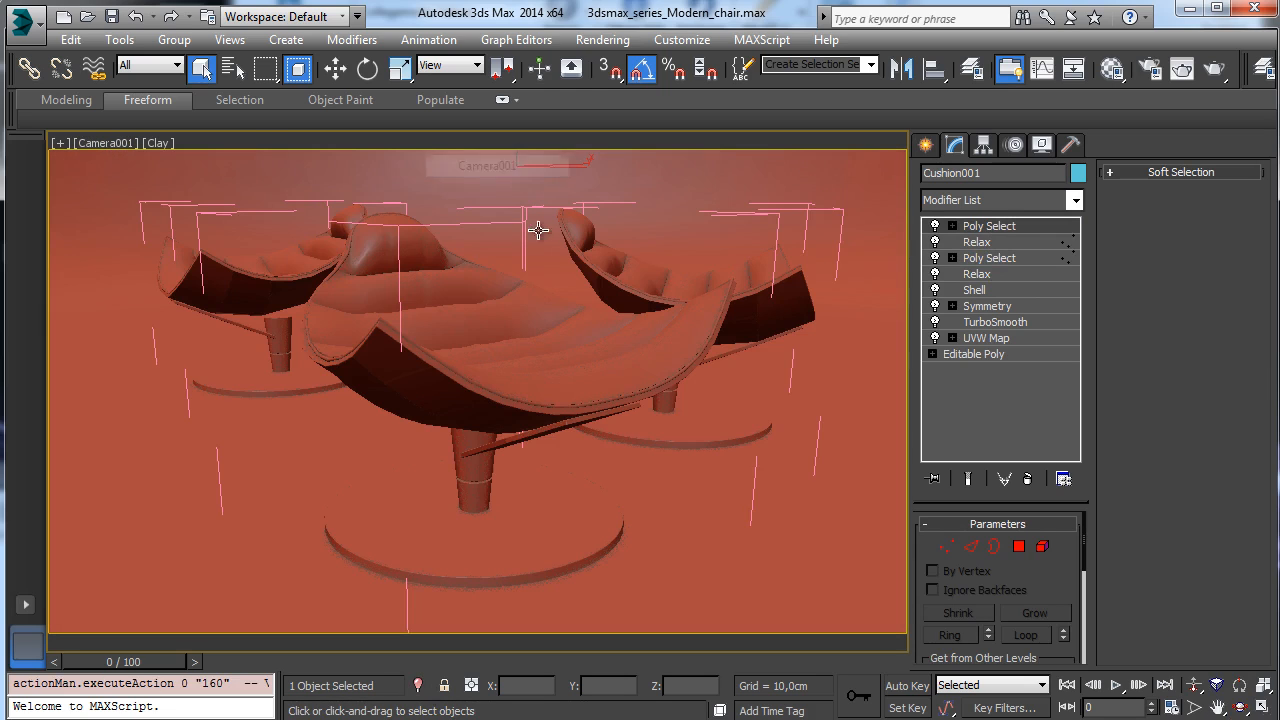
mouse_move(1236, 622)
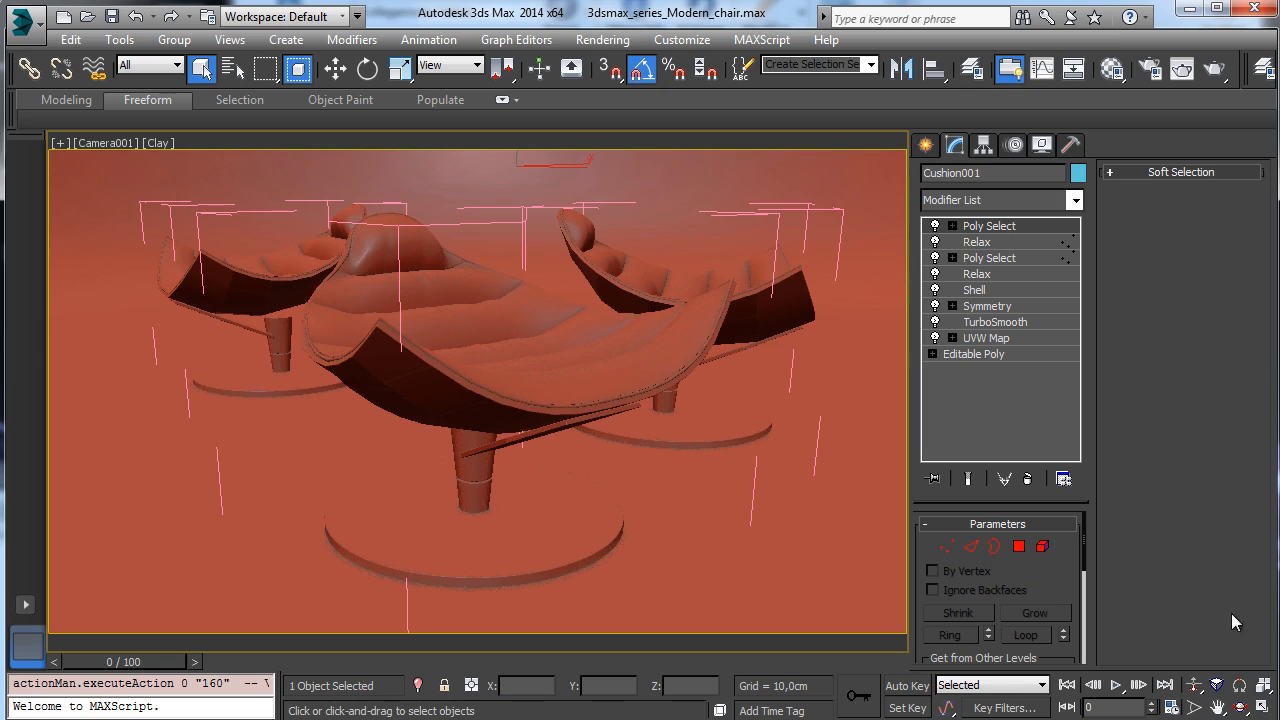
mouse_move(788, 260)
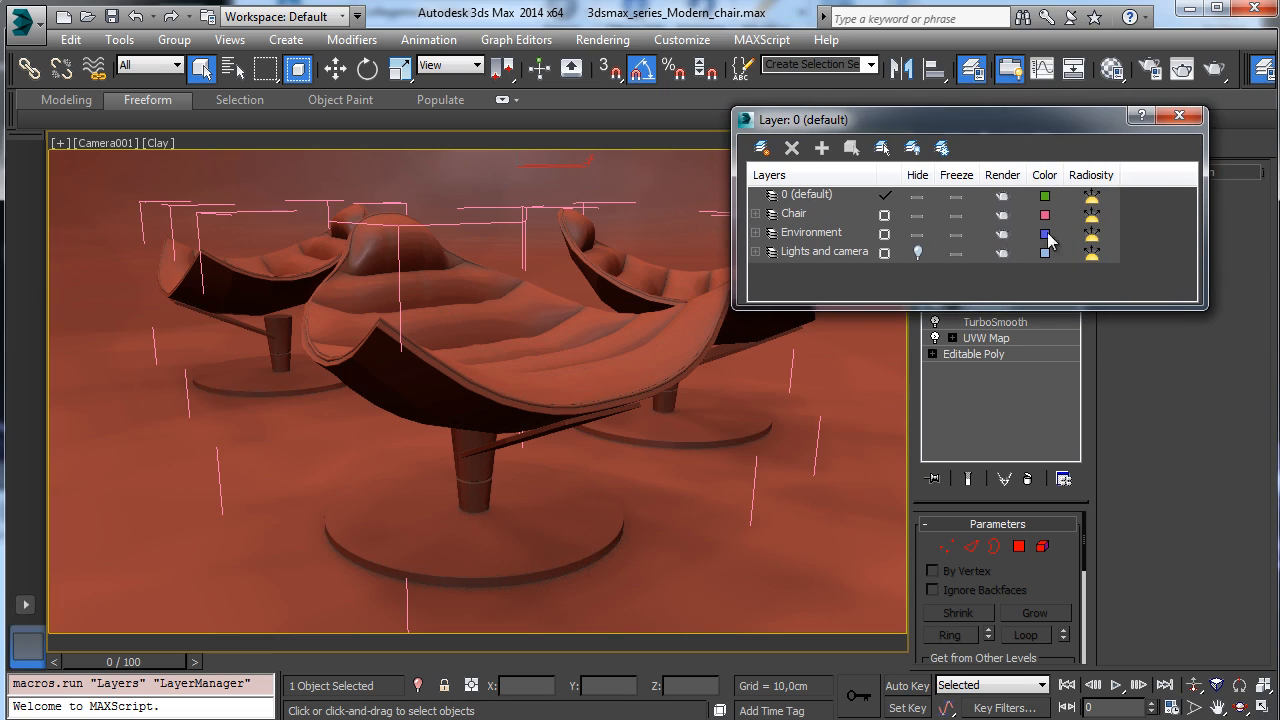
Select the Lights and camera layer in the Layer Manager.
click(824, 252)
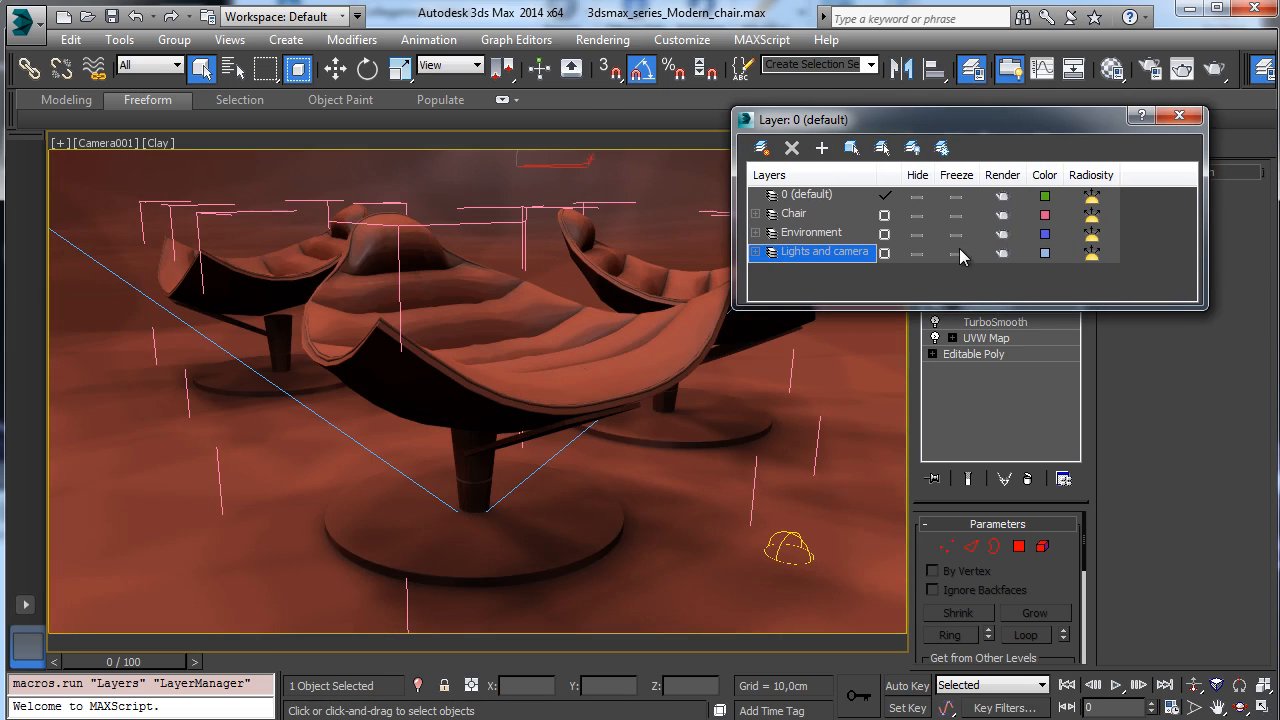
mouse_move(740, 470)
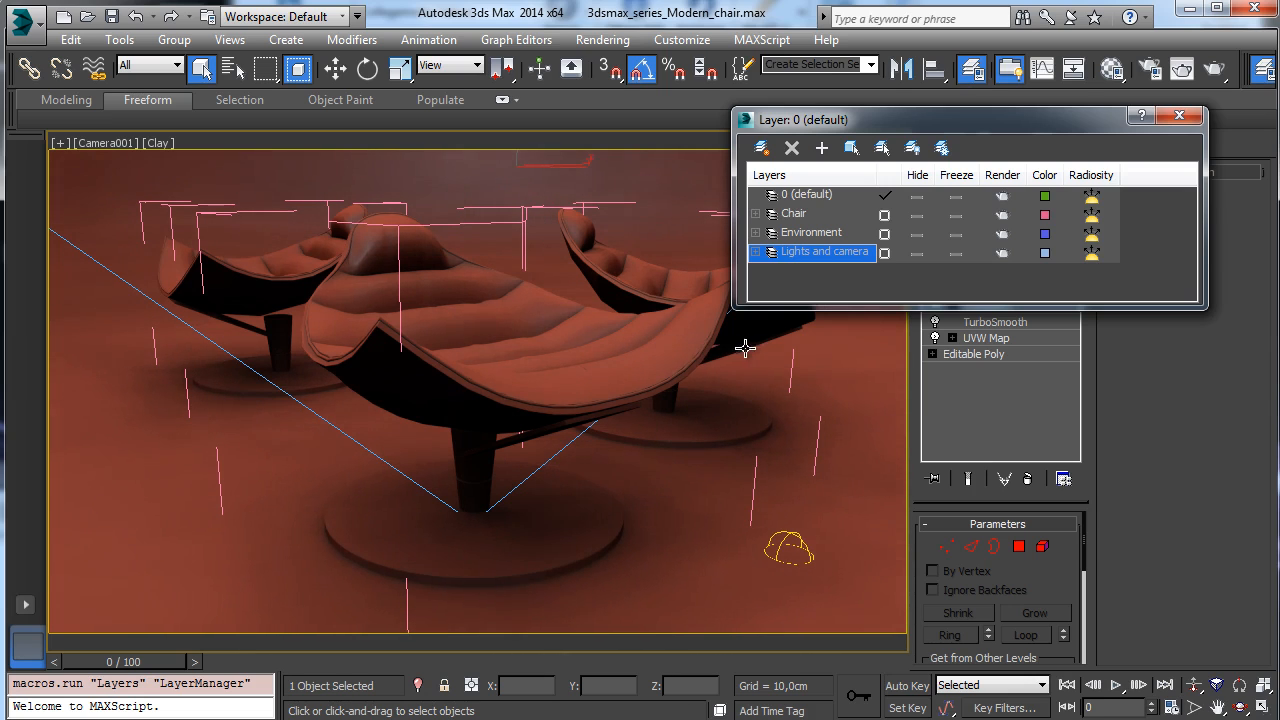
mouse_move(622, 436)
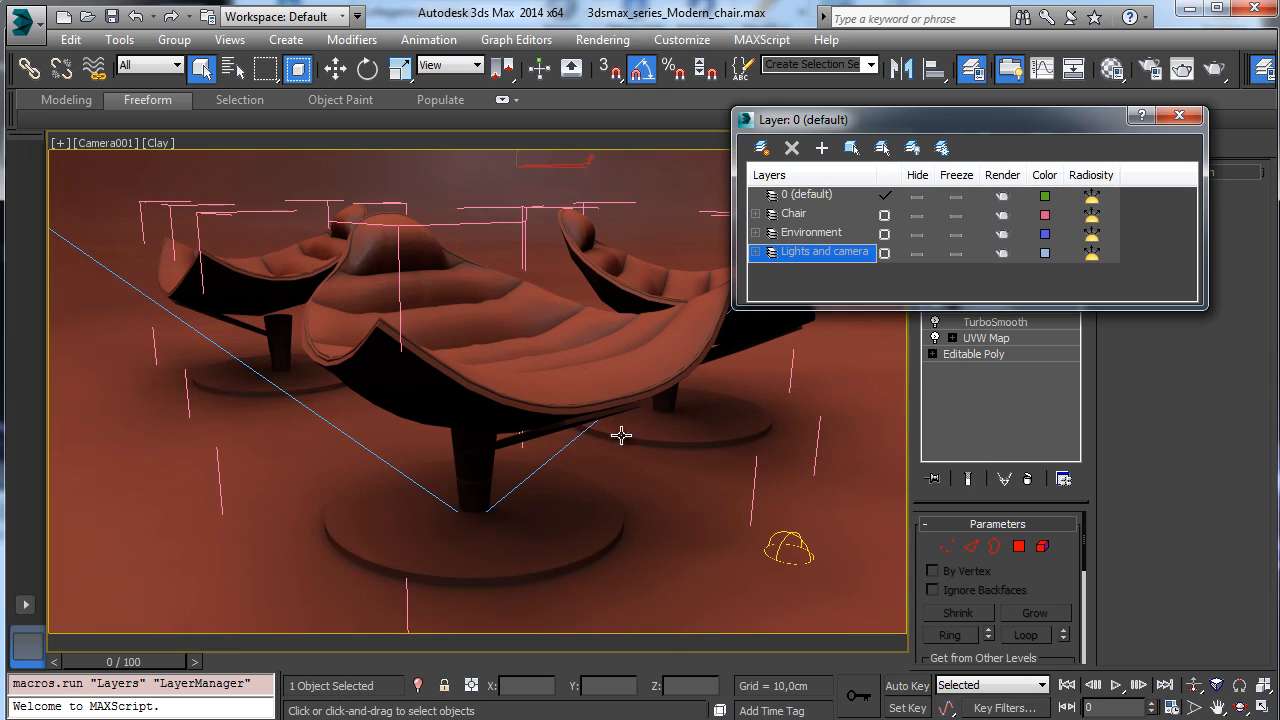
mouse_move(938, 310)
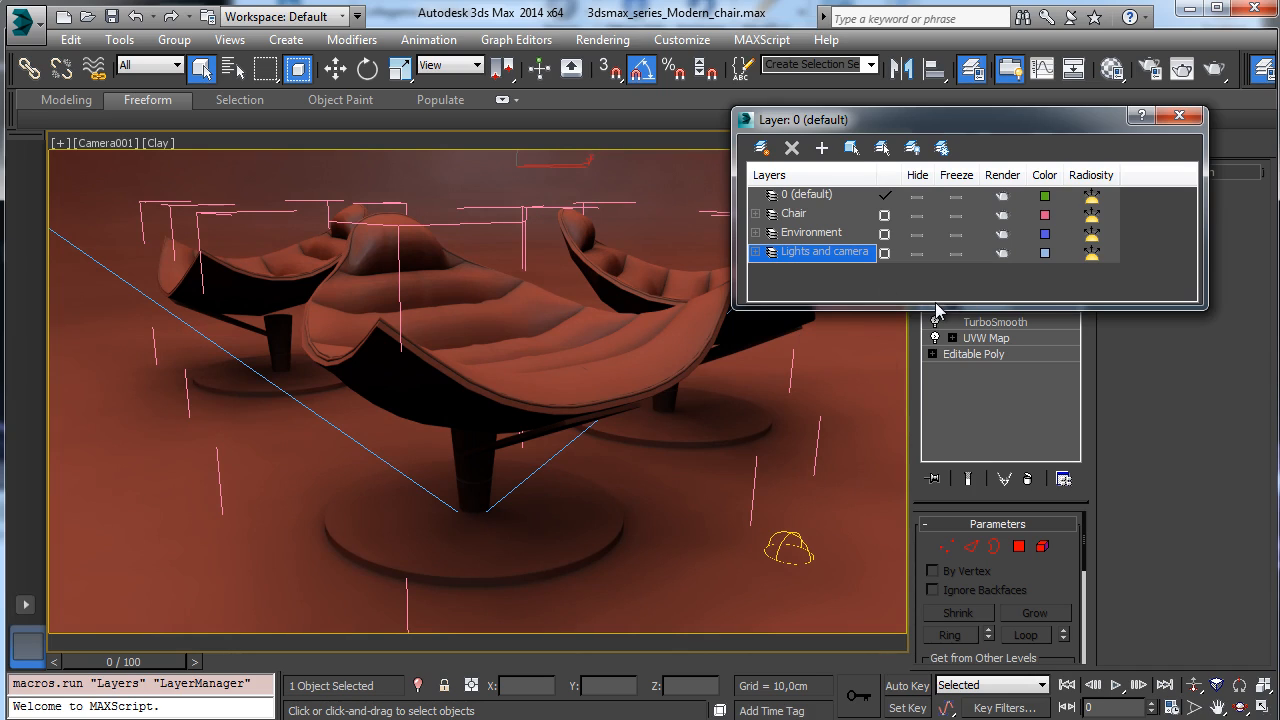
mouse_move(336, 180)
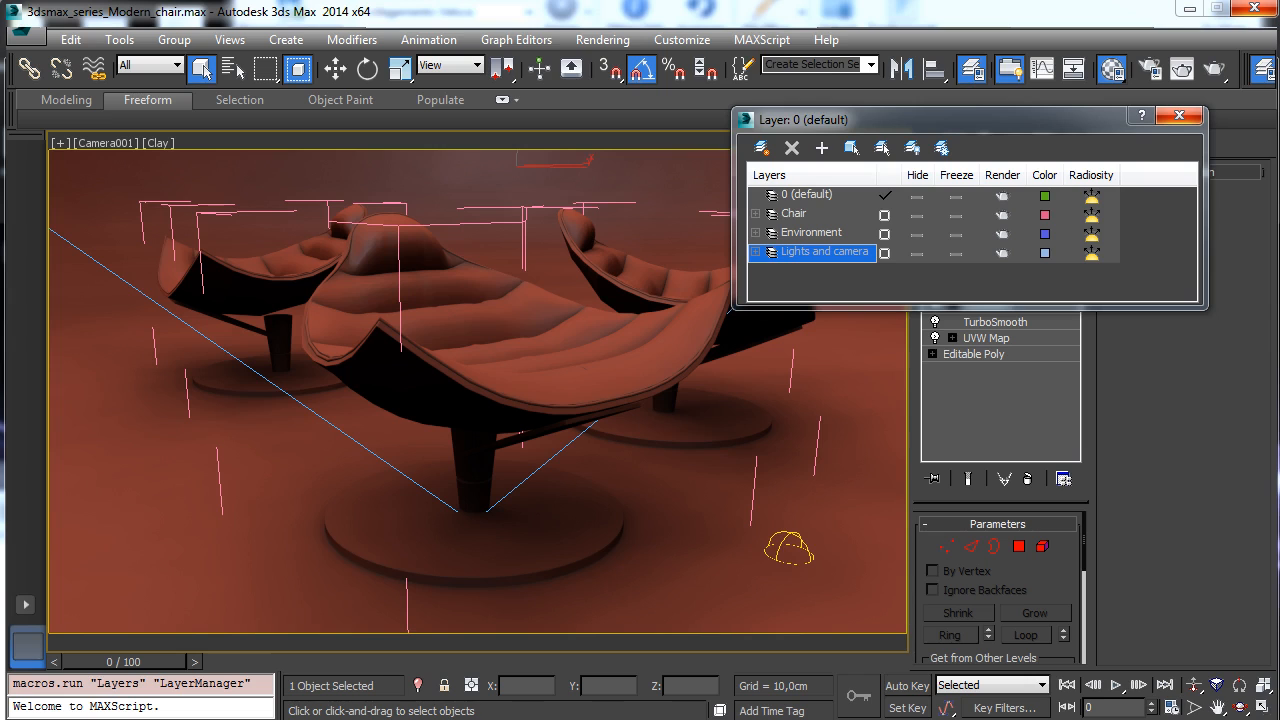
Open the Wood material and view the Back_wood bitmap behind its diffuse colour.
click(1178, 114)
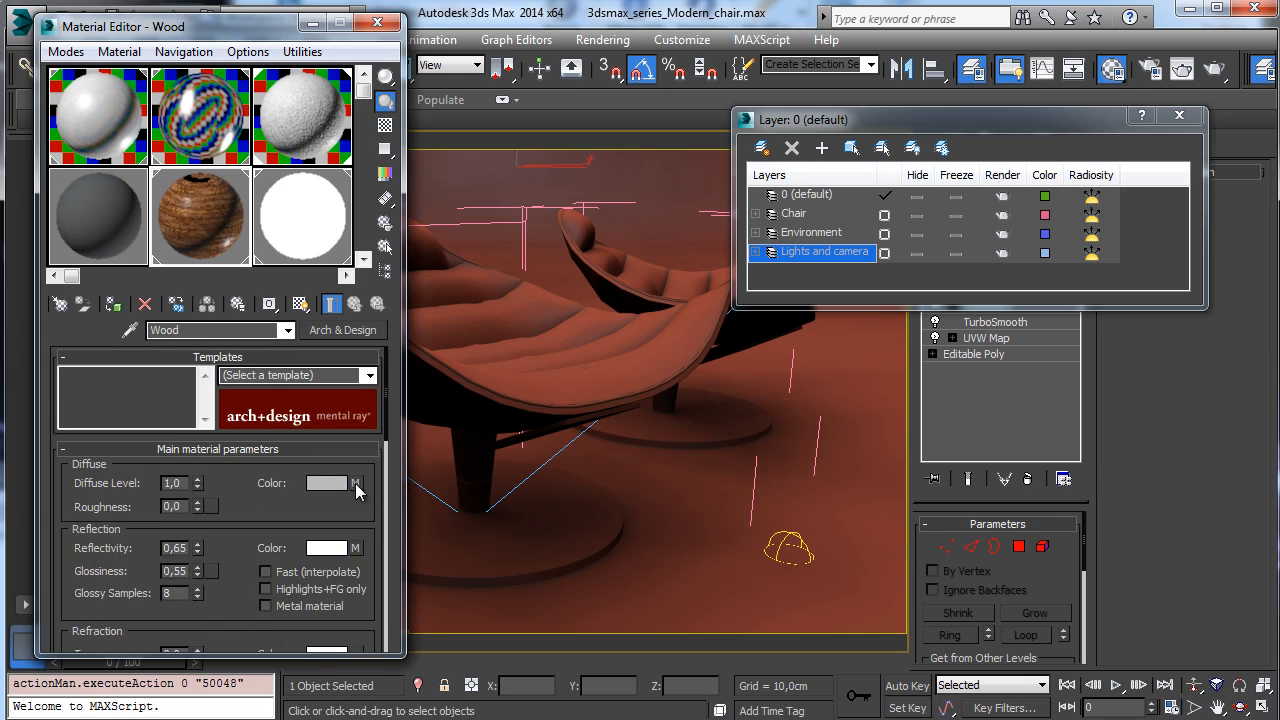
click(358, 482)
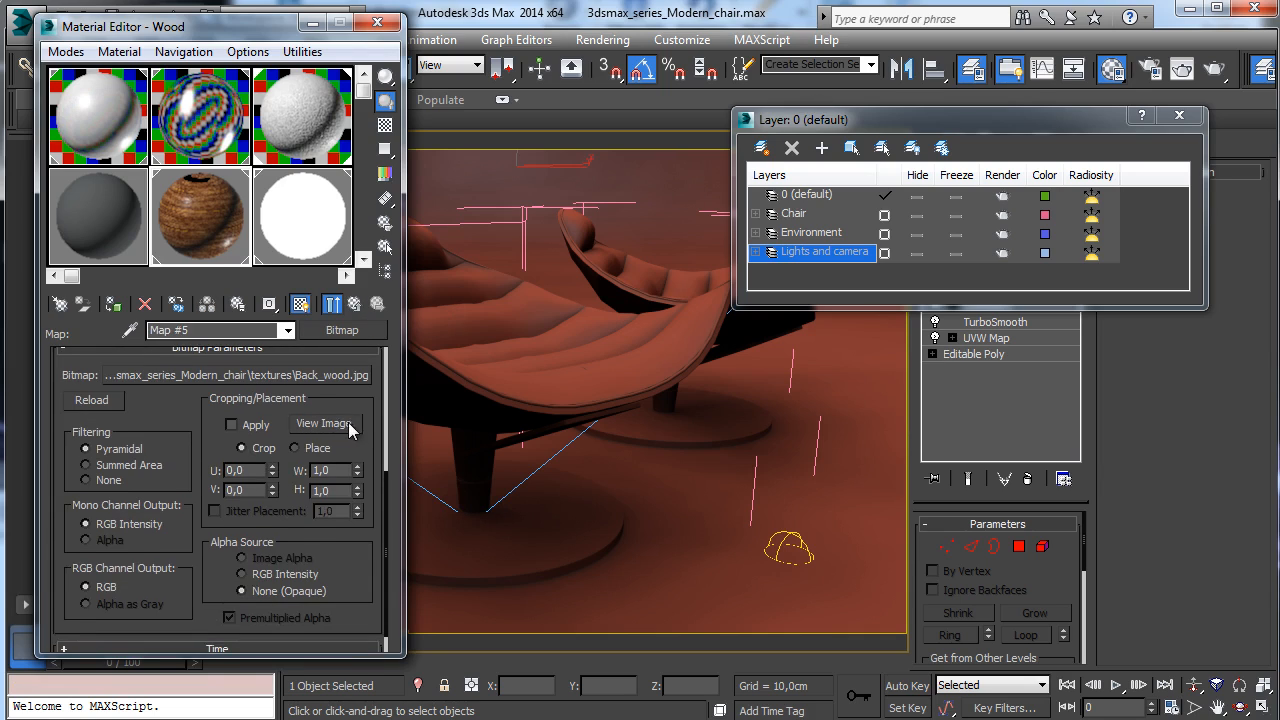
click(324, 424)
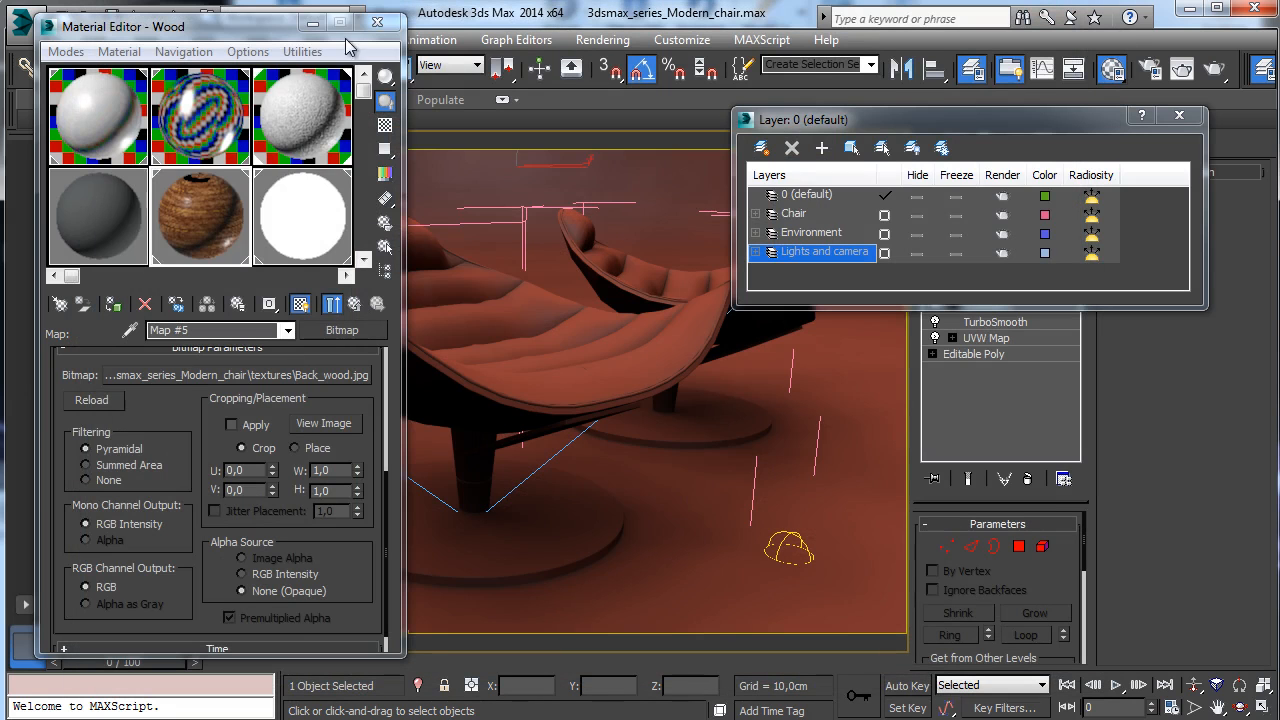
Close the Material Editor and bring up the Rendering menu after reviewing the render elements.
click(378, 24)
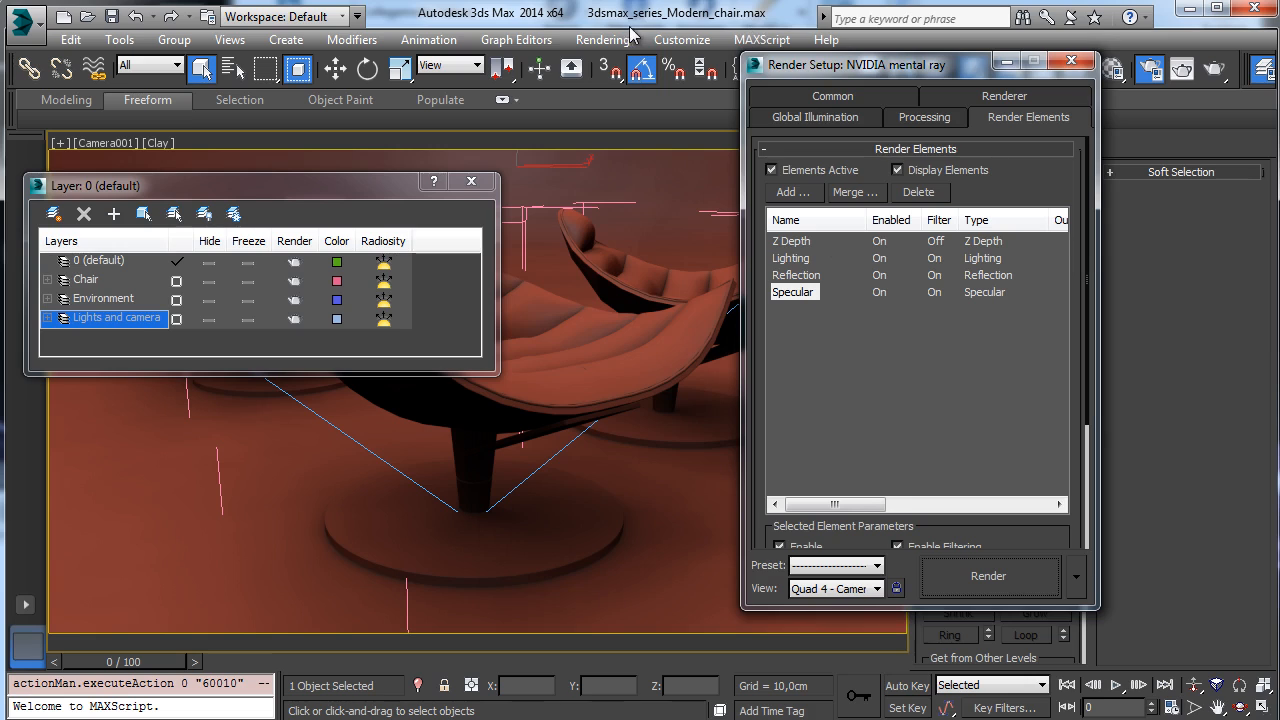
click(602, 40)
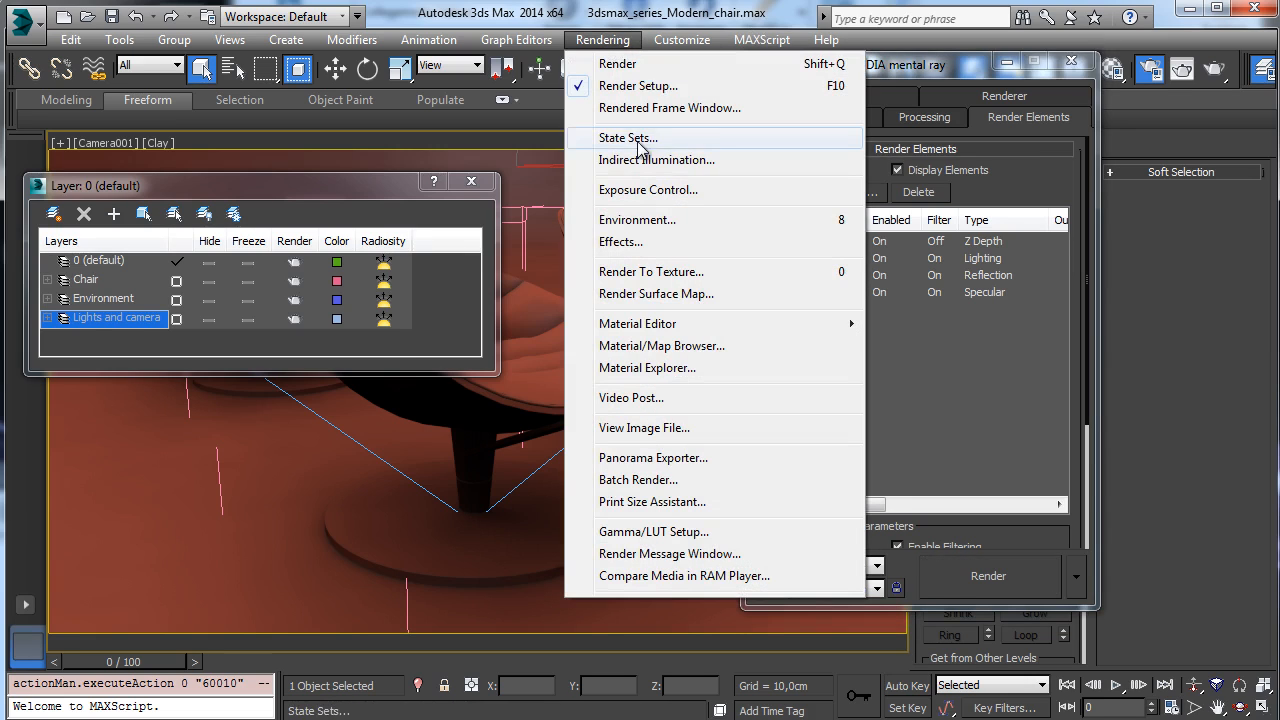
Open the State Sets window listing Ambient occlusion, Beauty render and Objects.
click(628, 136)
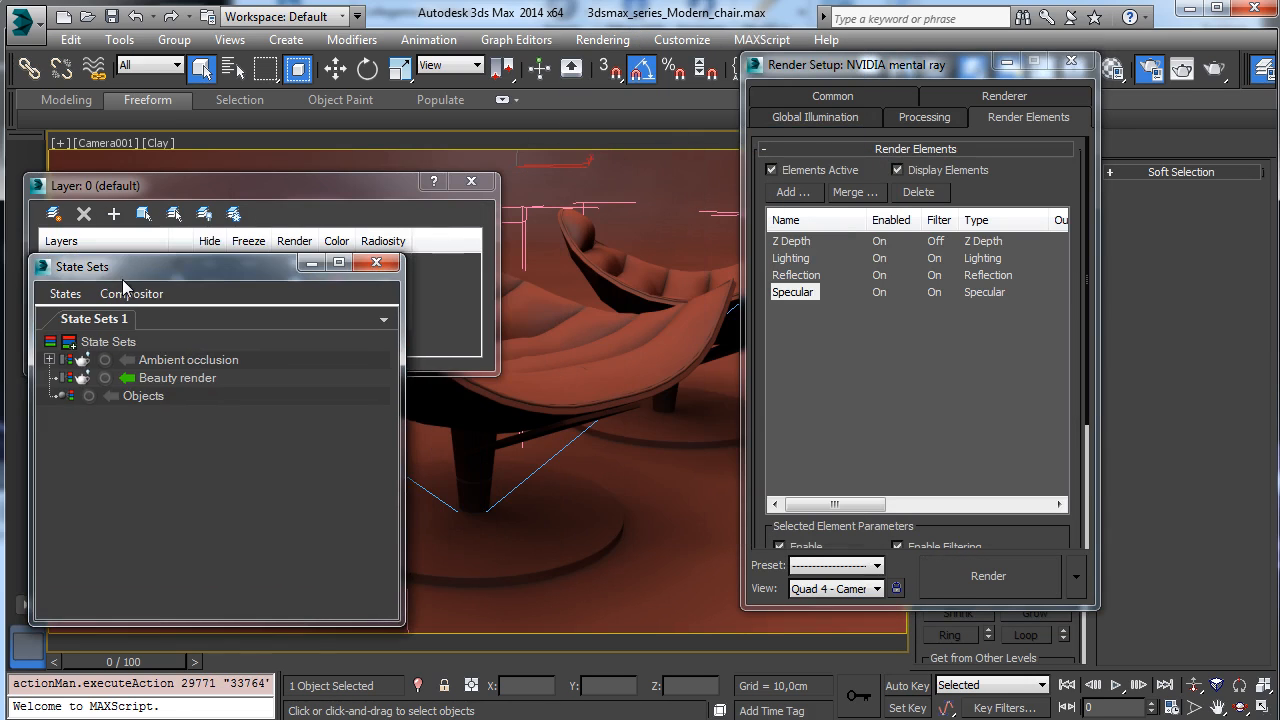
mouse_move(176, 378)
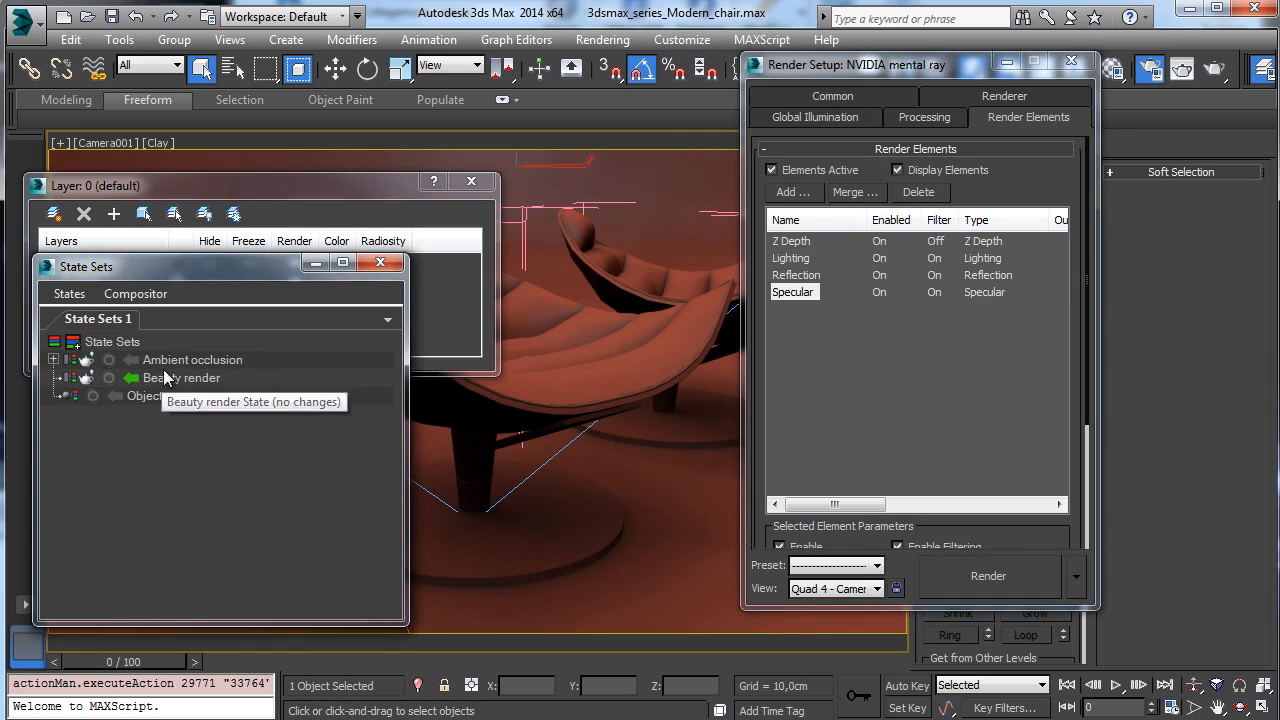
mouse_move(796, 264)
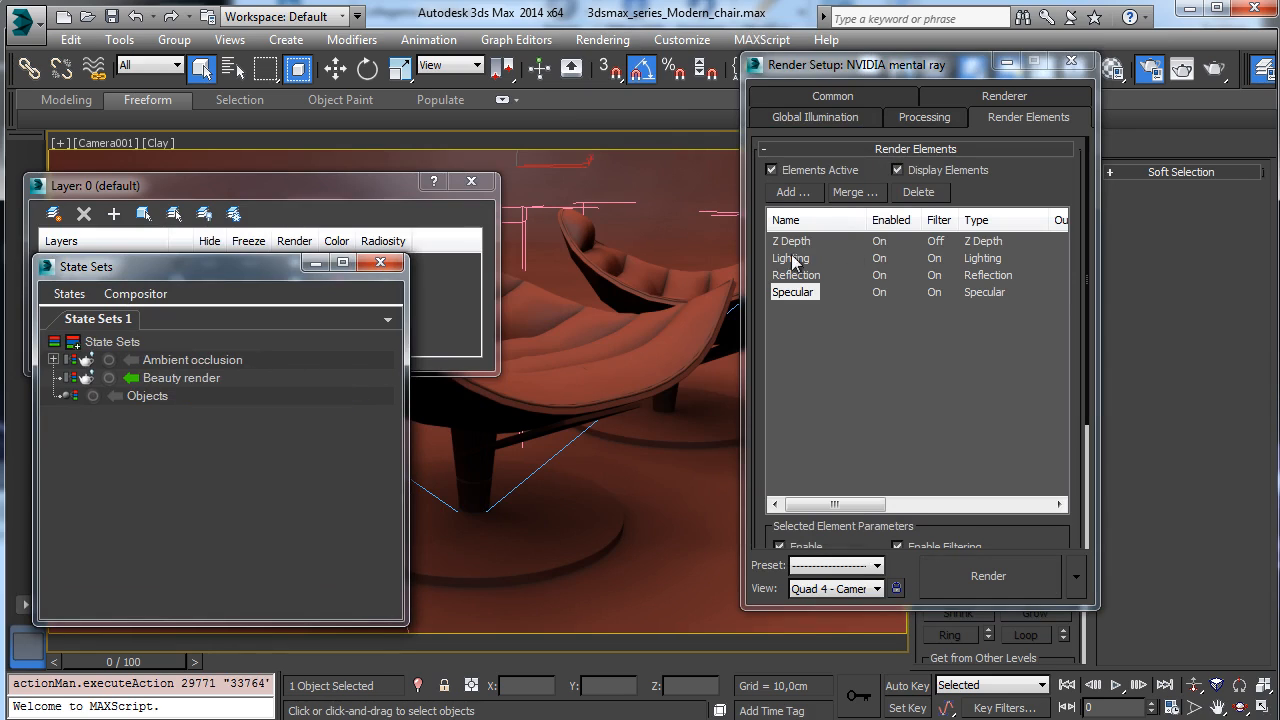
mouse_move(224, 364)
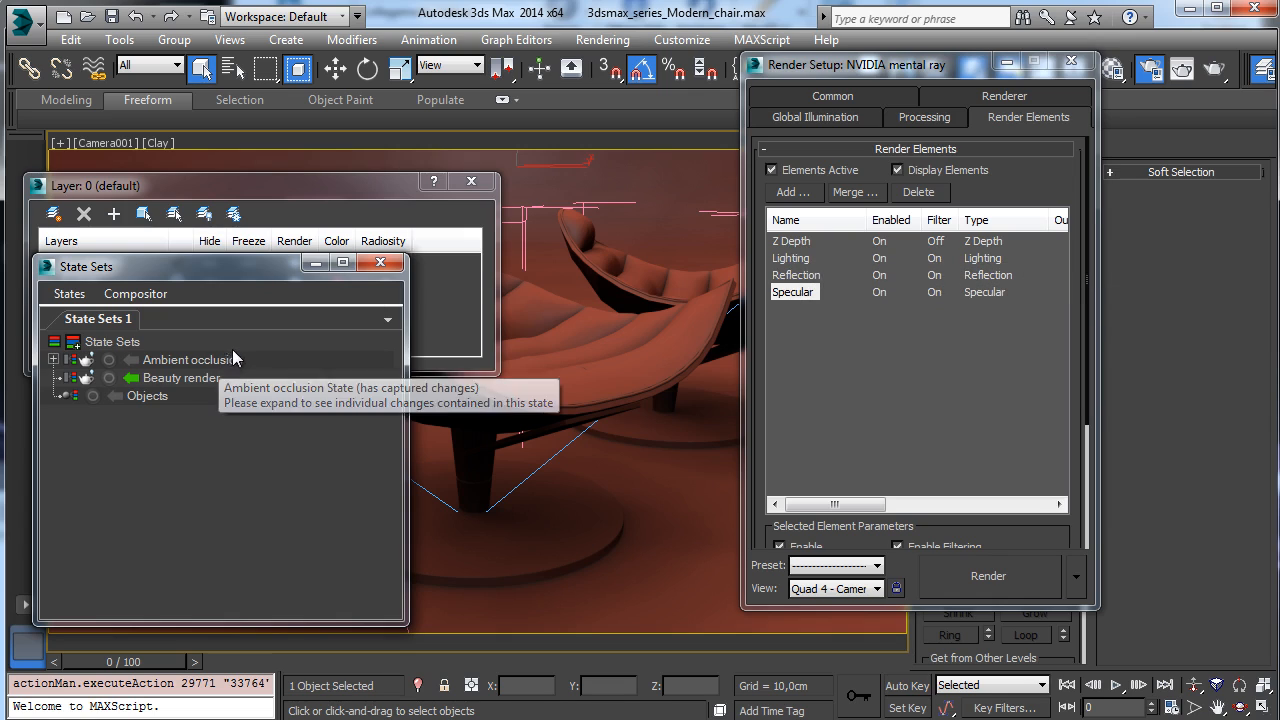
mouse_move(244, 250)
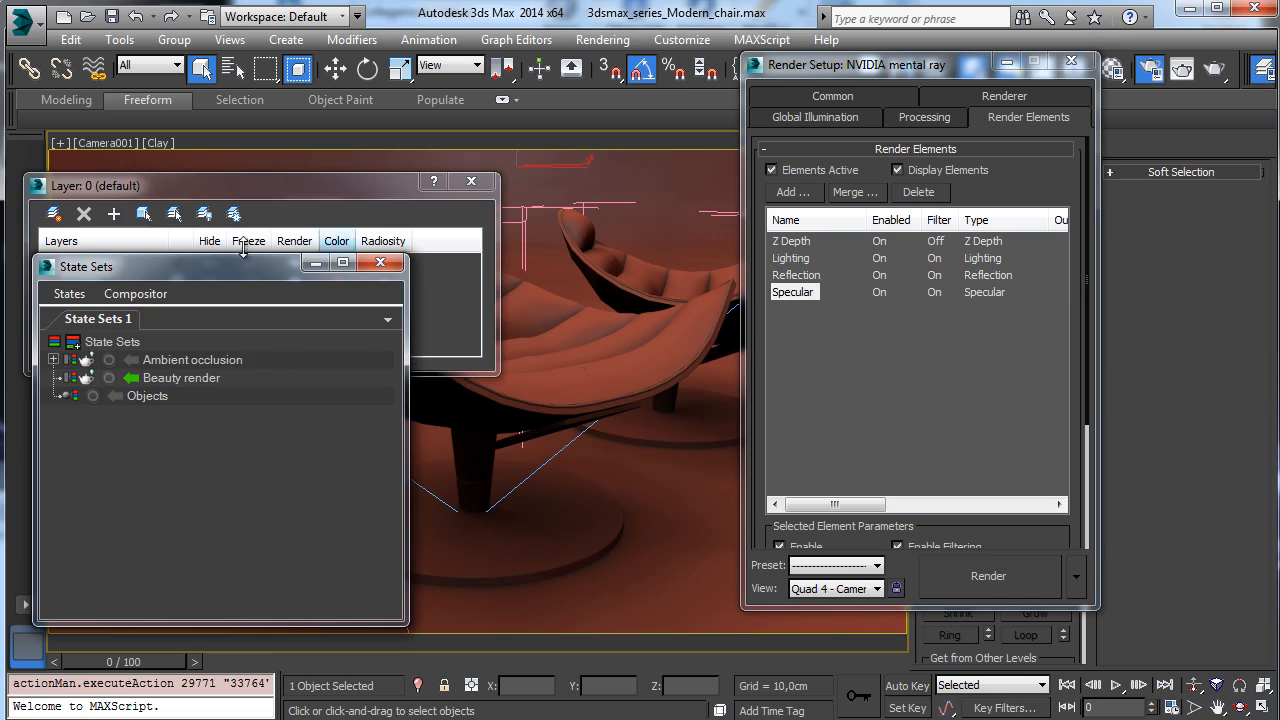
mouse_move(1172, 364)
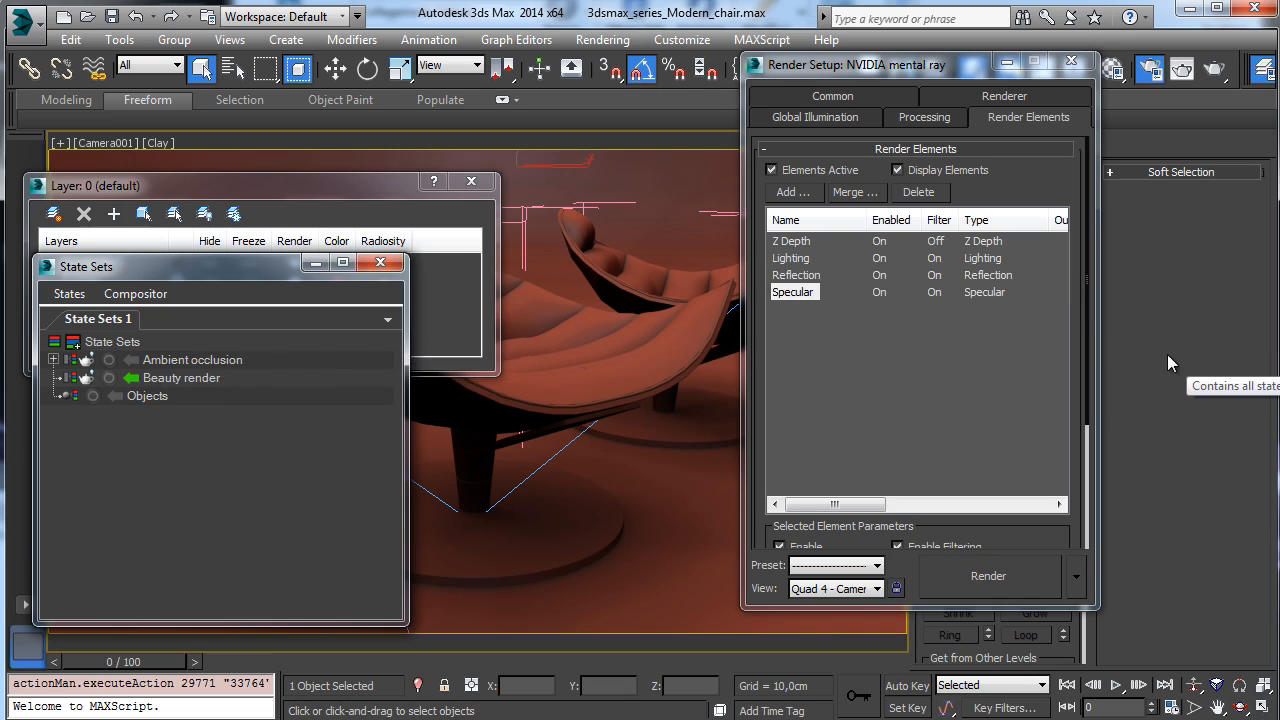
mouse_move(1138, 348)
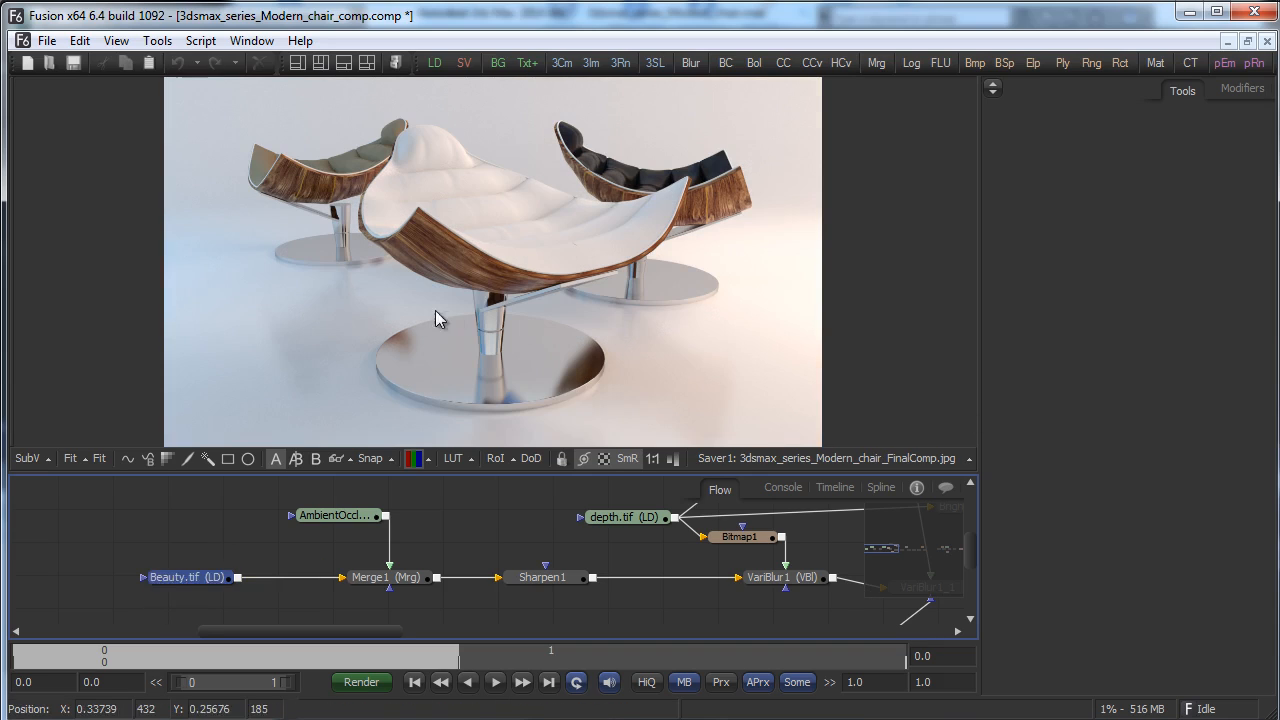
View the Beauty.tif pass of the chair composite in the Fusion viewer.
click(188, 576)
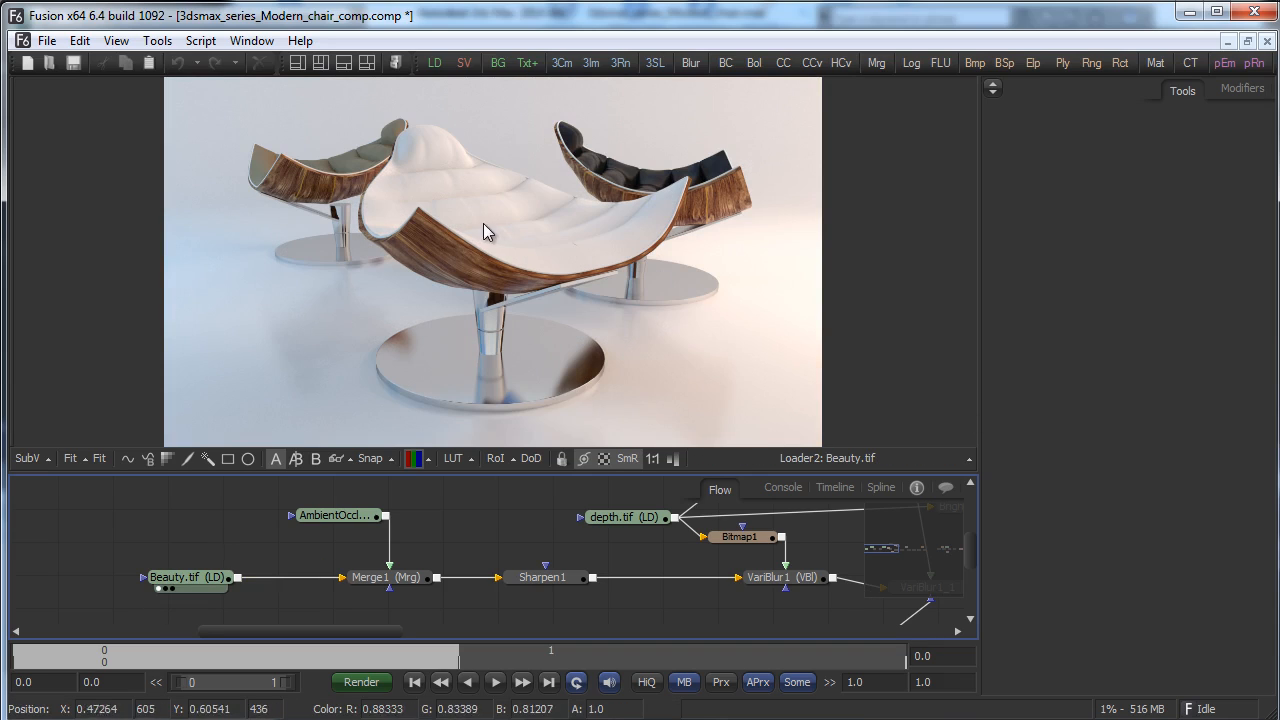
mouse_move(504, 268)
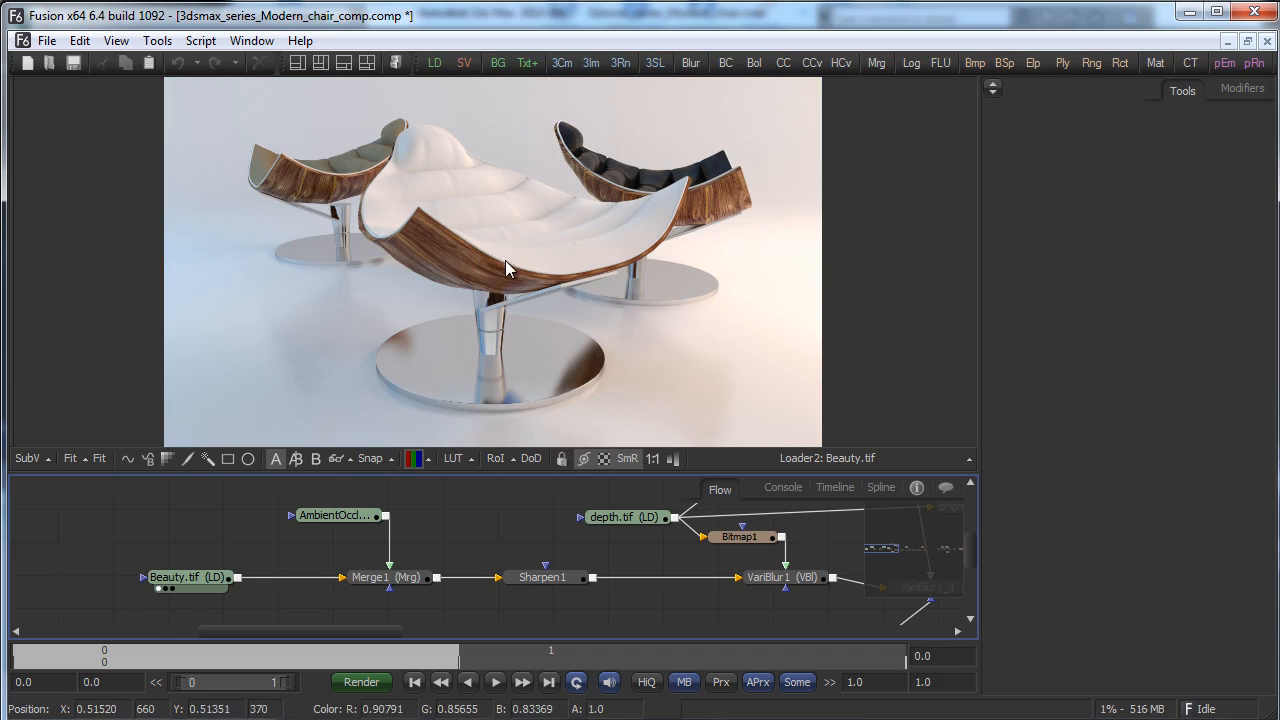
mouse_move(348, 460)
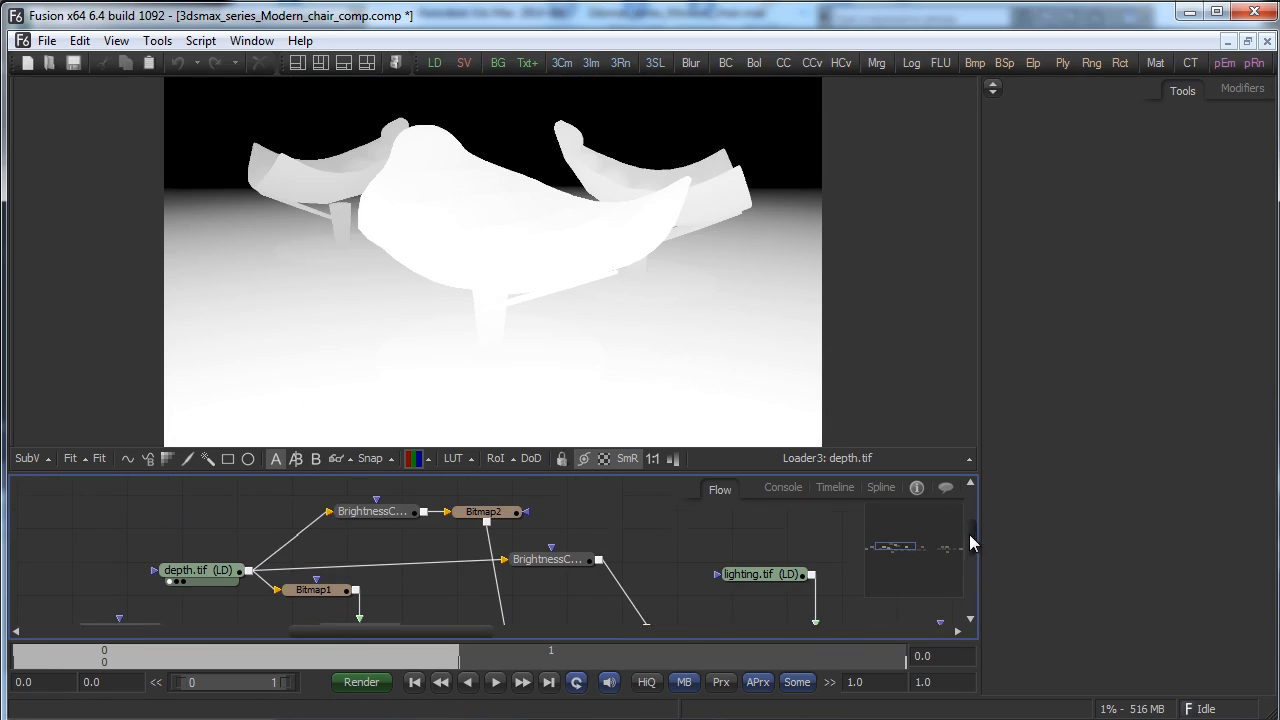
Show the lighting.tif pass in the viewer, then the BrightnessContrast2 composite at the tree's end.
click(762, 582)
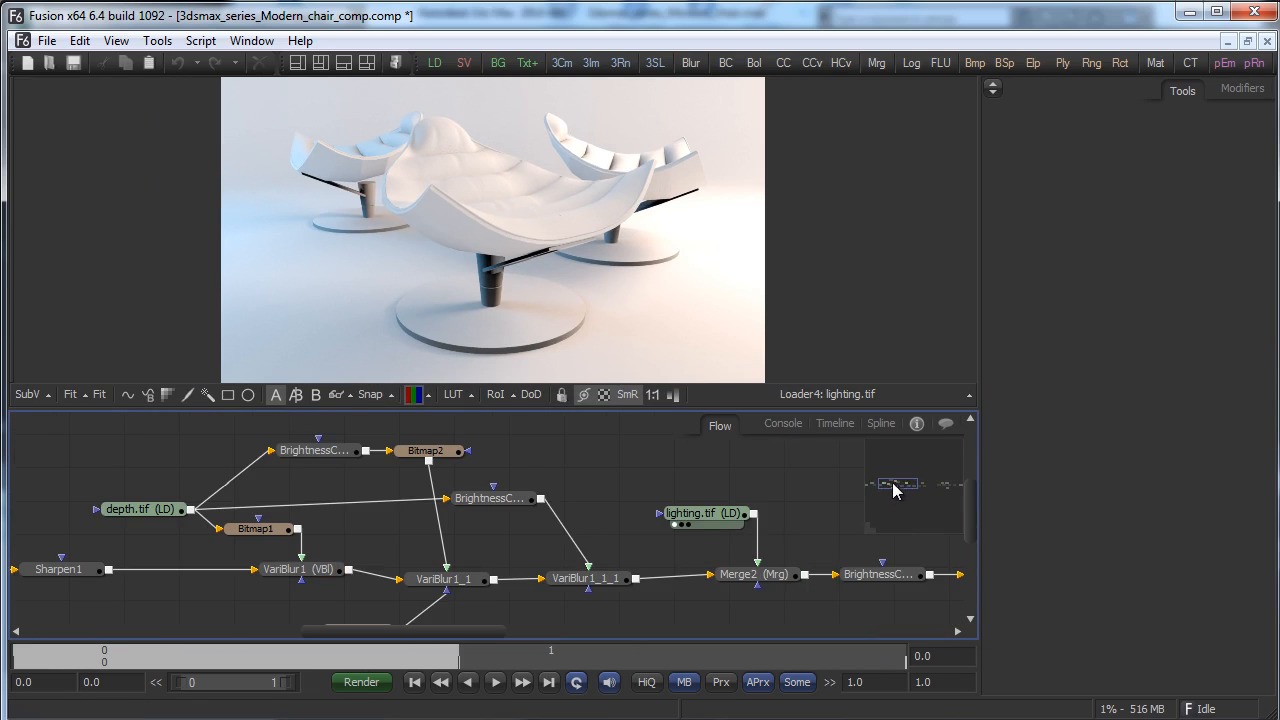
click(738, 574)
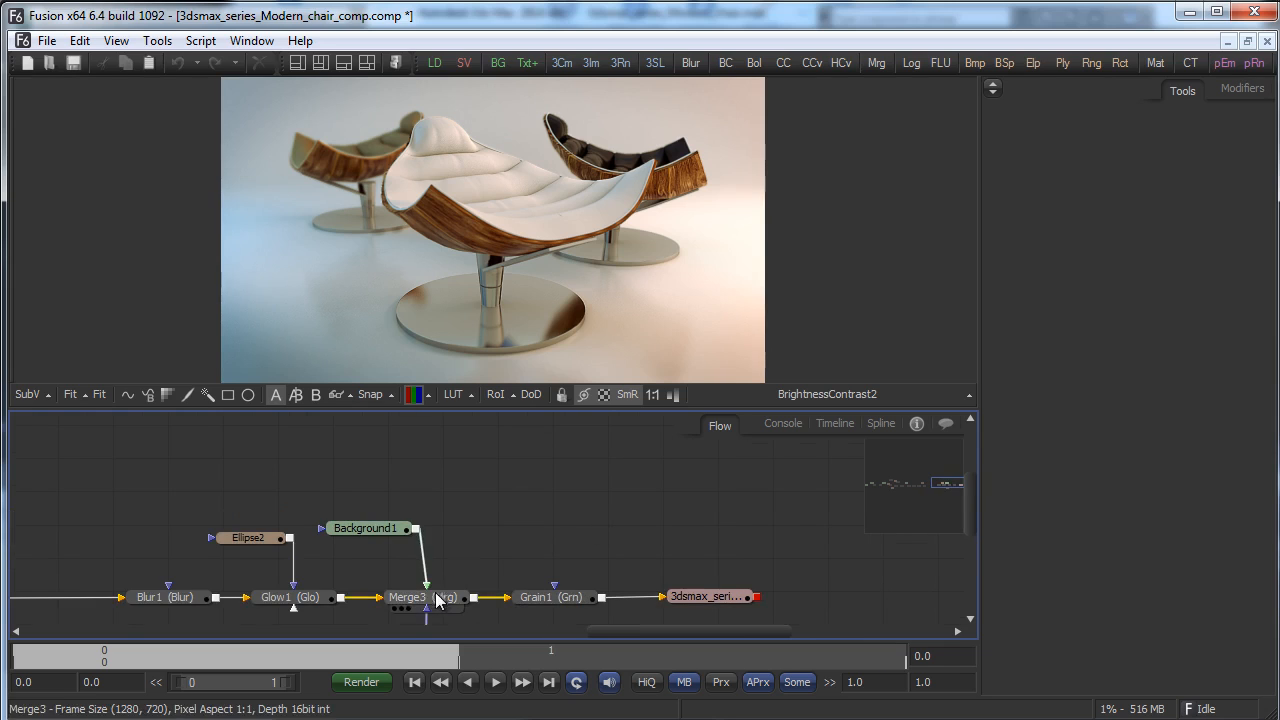
Display the Grain1 node's output to inspect the final graded chair image.
click(550, 596)
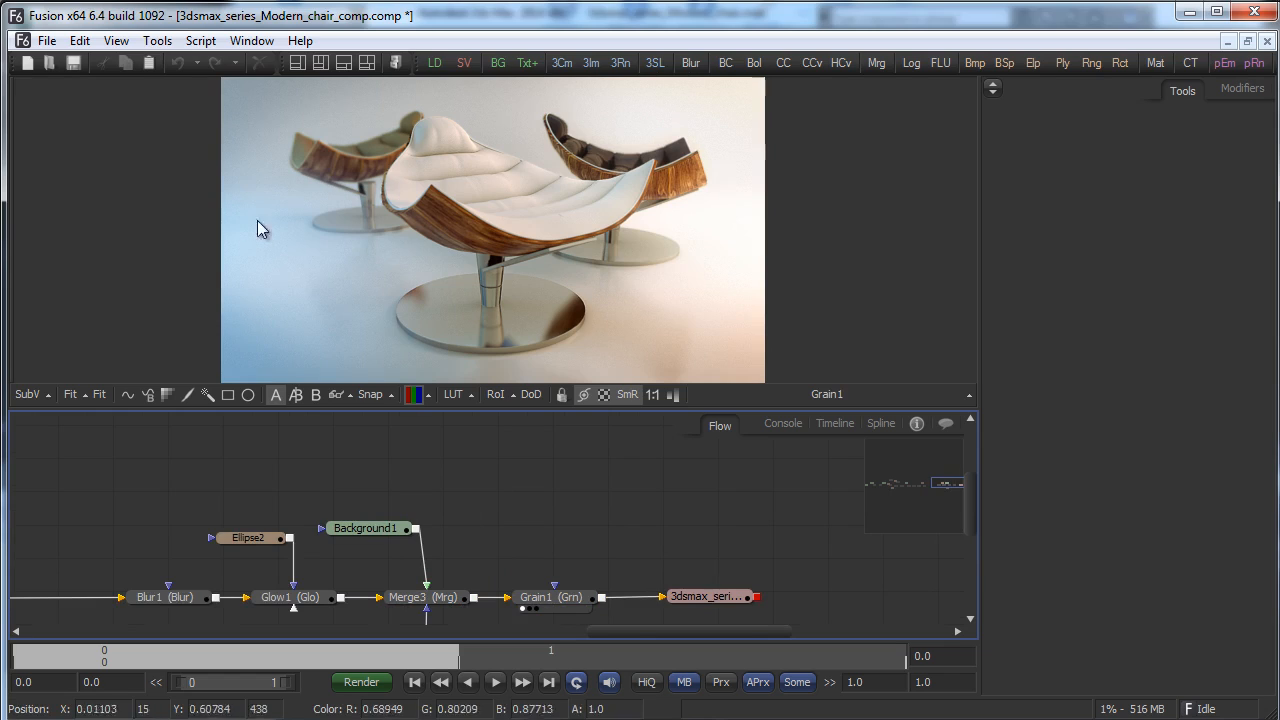
mouse_move(572, 124)
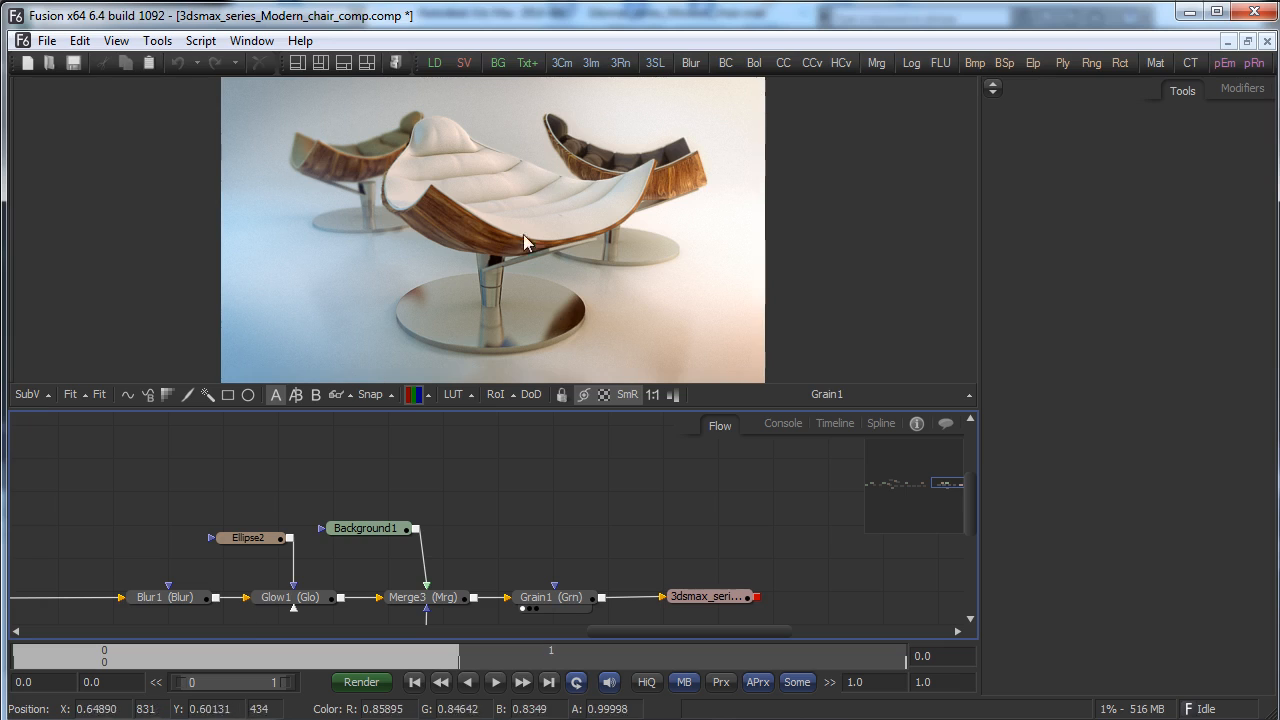
mouse_move(658, 196)
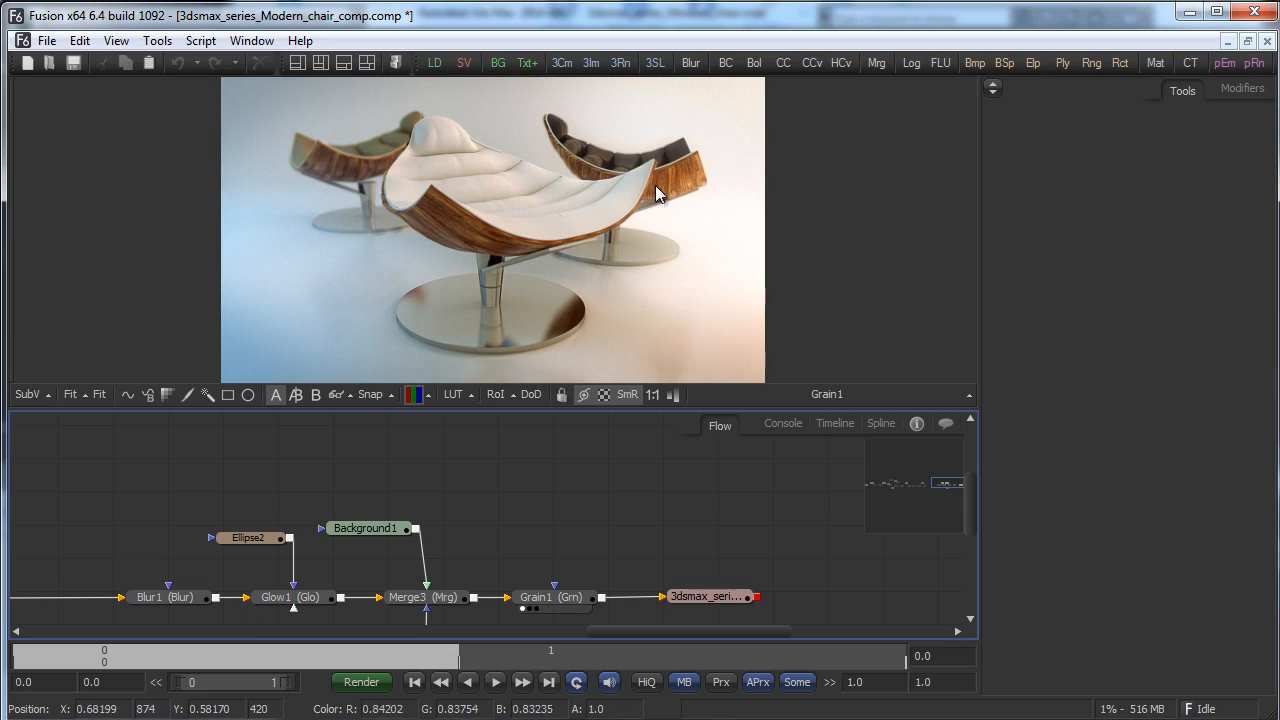
mouse_move(918, 88)
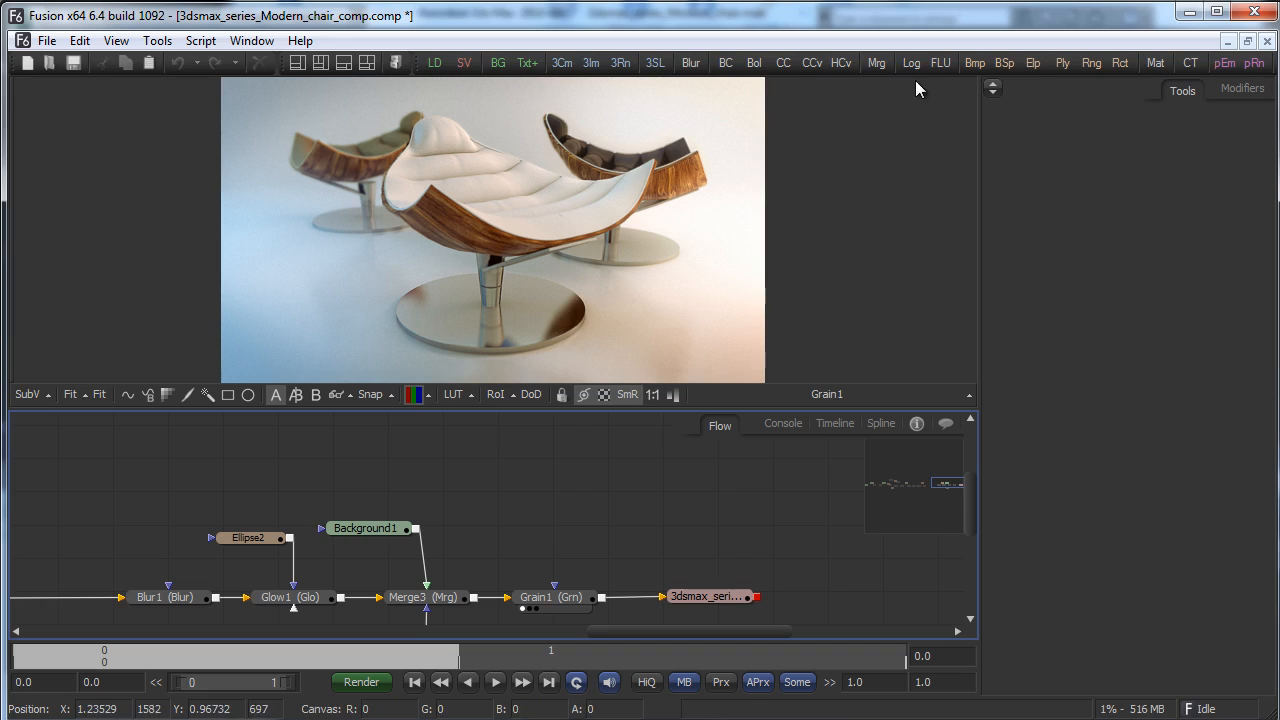
mouse_move(90, 308)
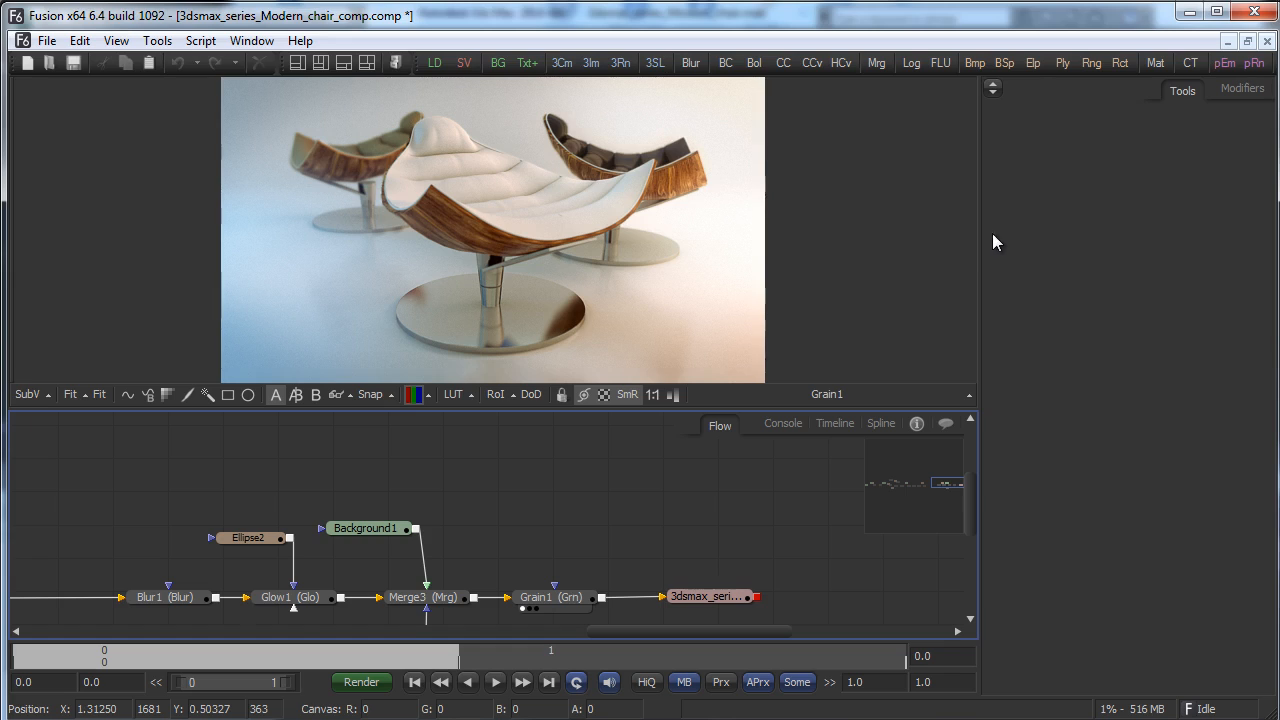
mouse_move(642, 112)
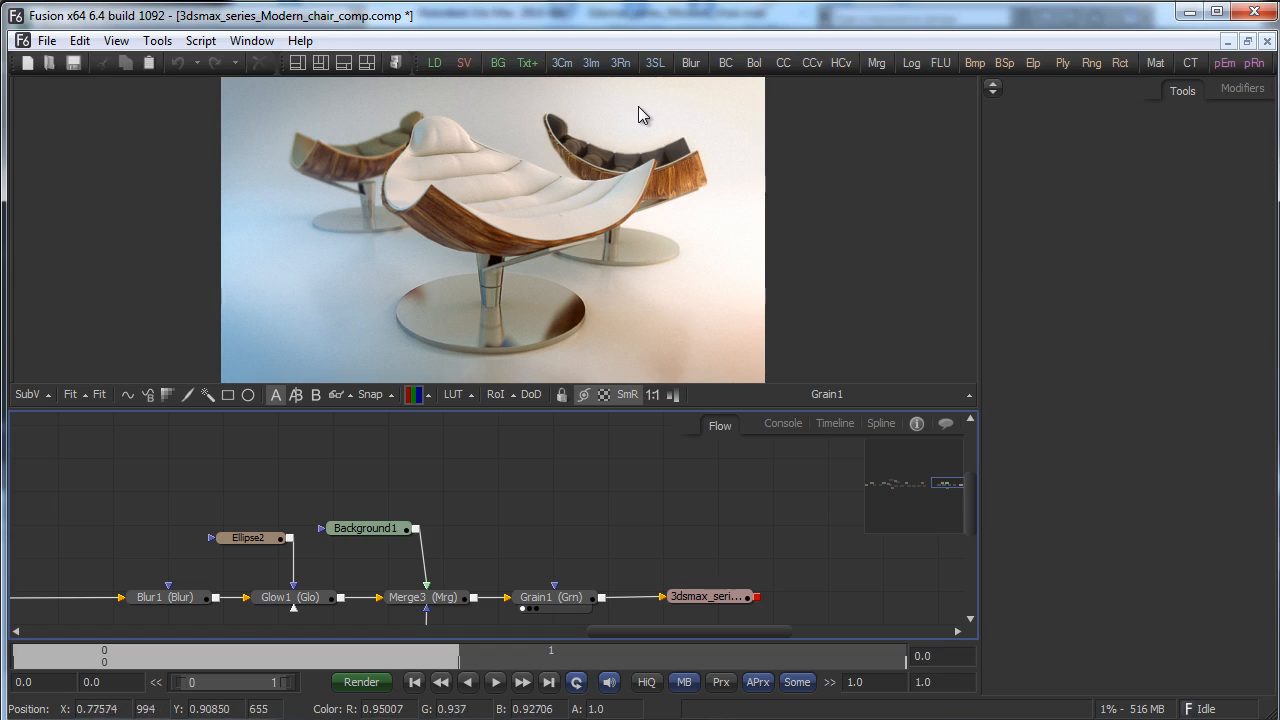